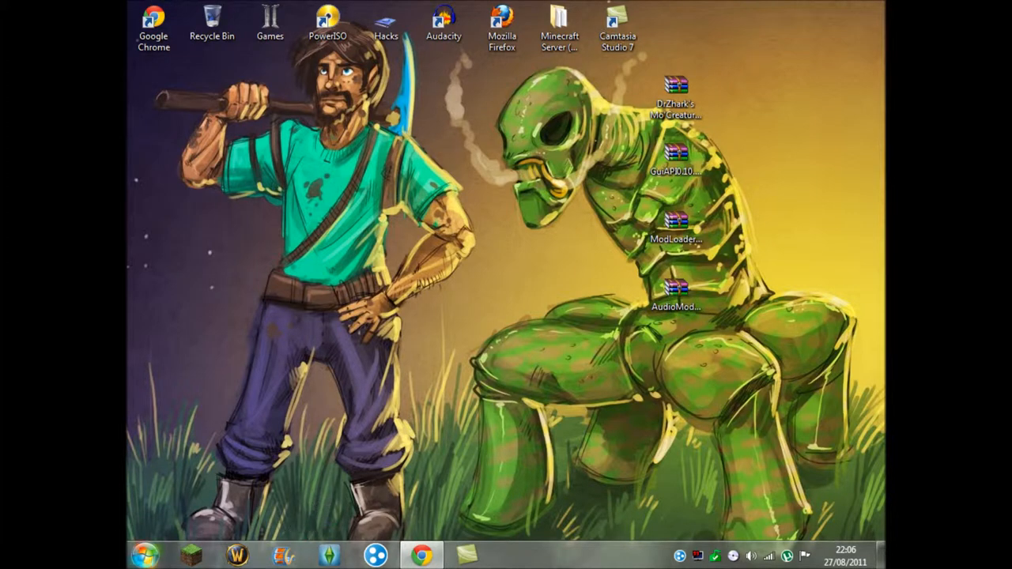
Reach the AppData Roaming folder via Start > Run with %appdata%.
left_click(146, 555)
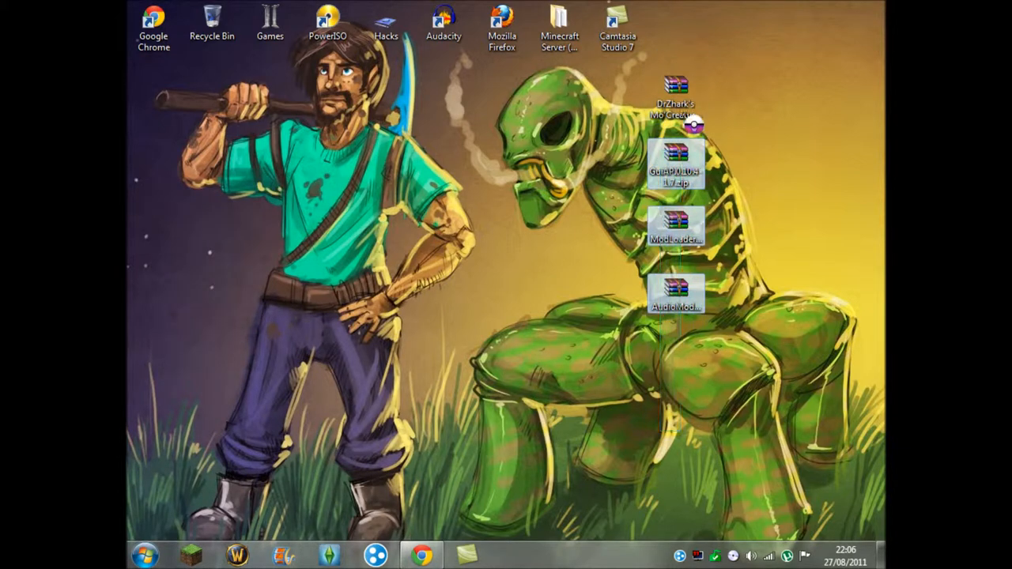
left_click(144, 555)
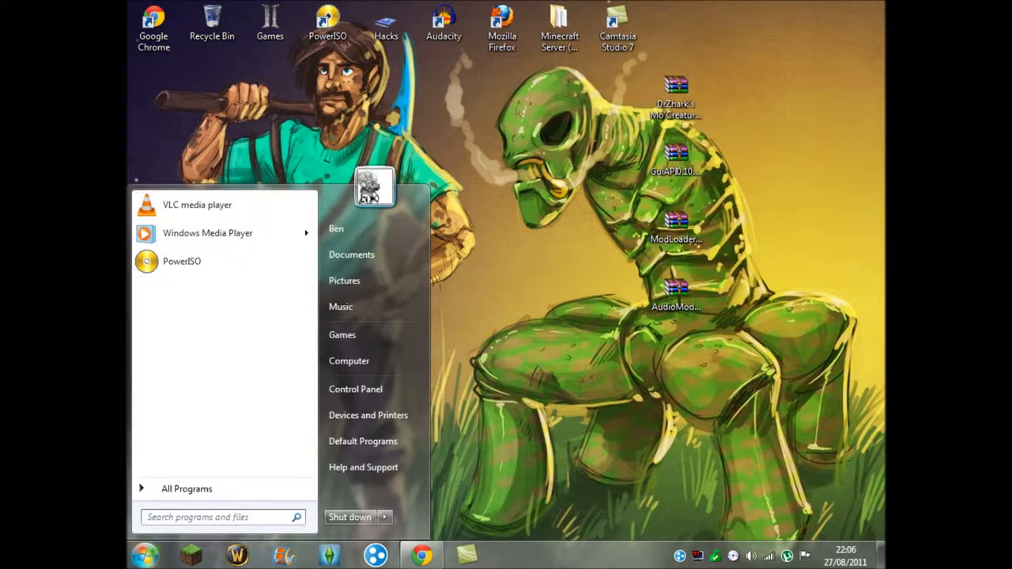
type("r")
type("%")
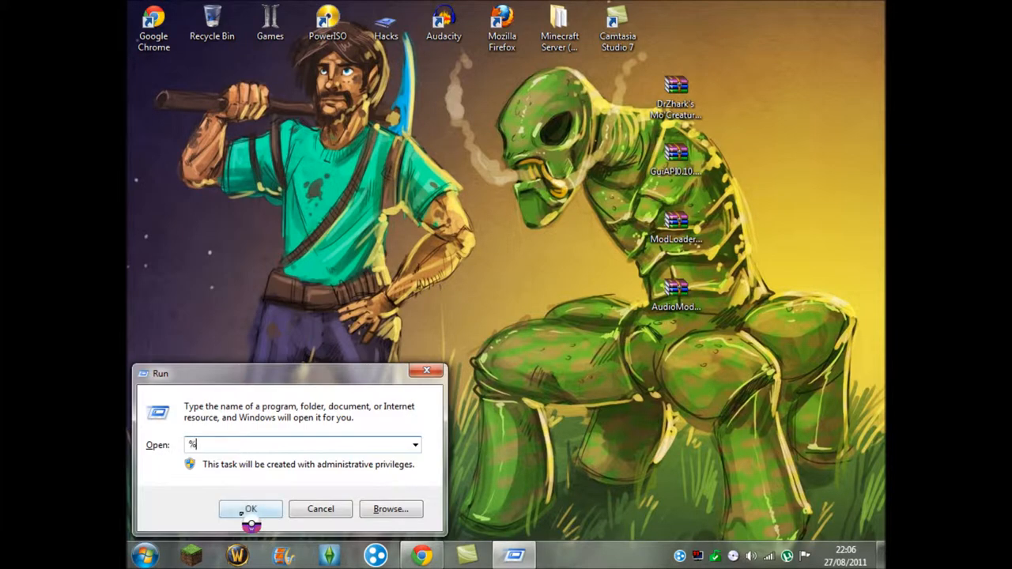
type("appda")
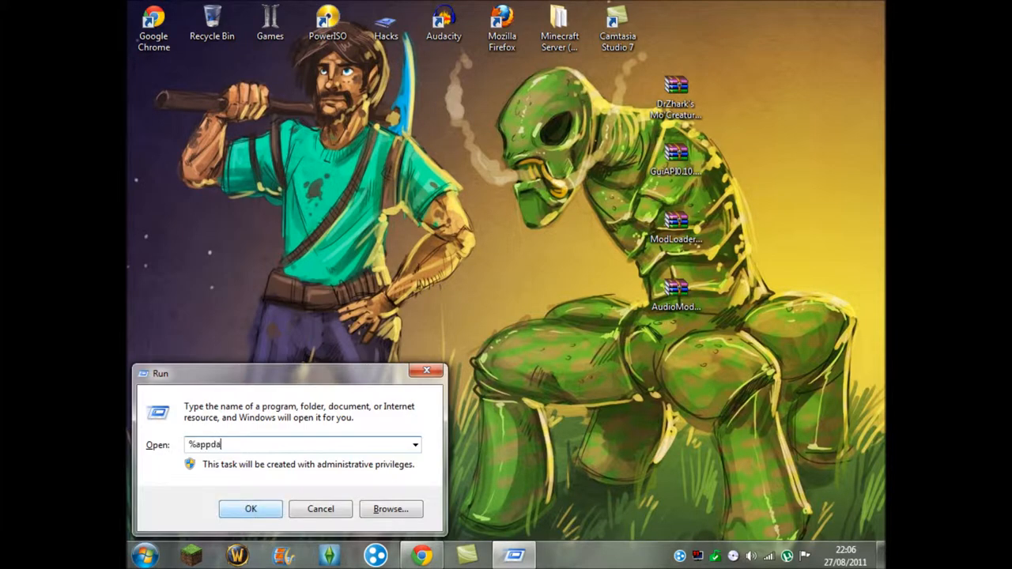
left_click(250, 509)
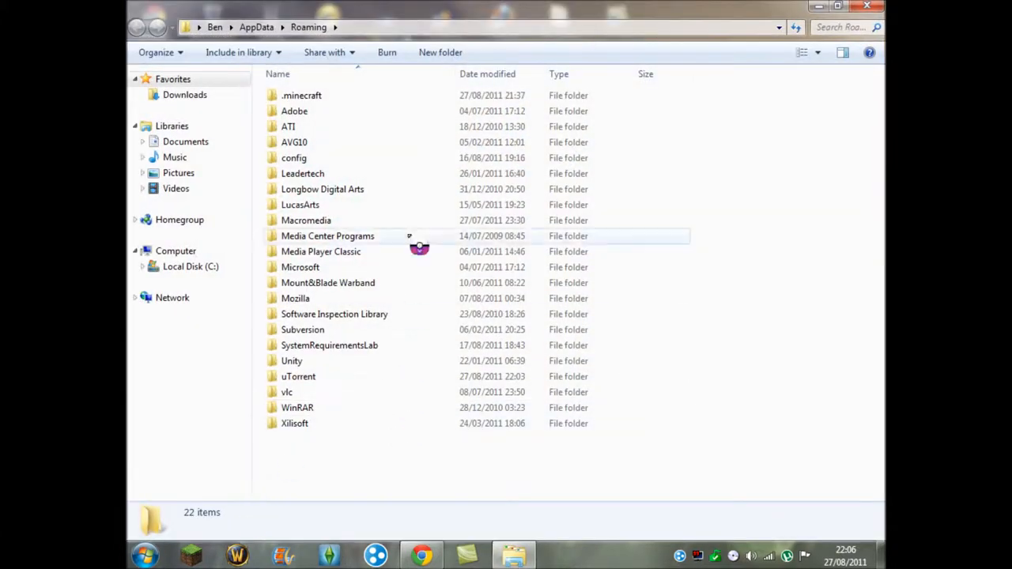
Browse into .minecraft\bin, where minecraft.jar sits beside the jinput and lwjgl libraries.
double_click(300, 95)
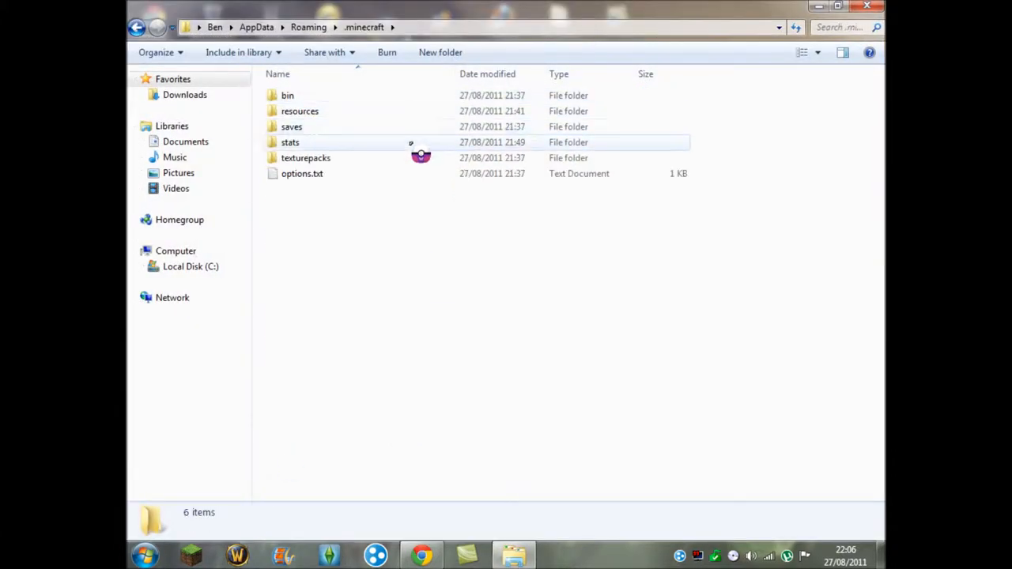
double_click(288, 95)
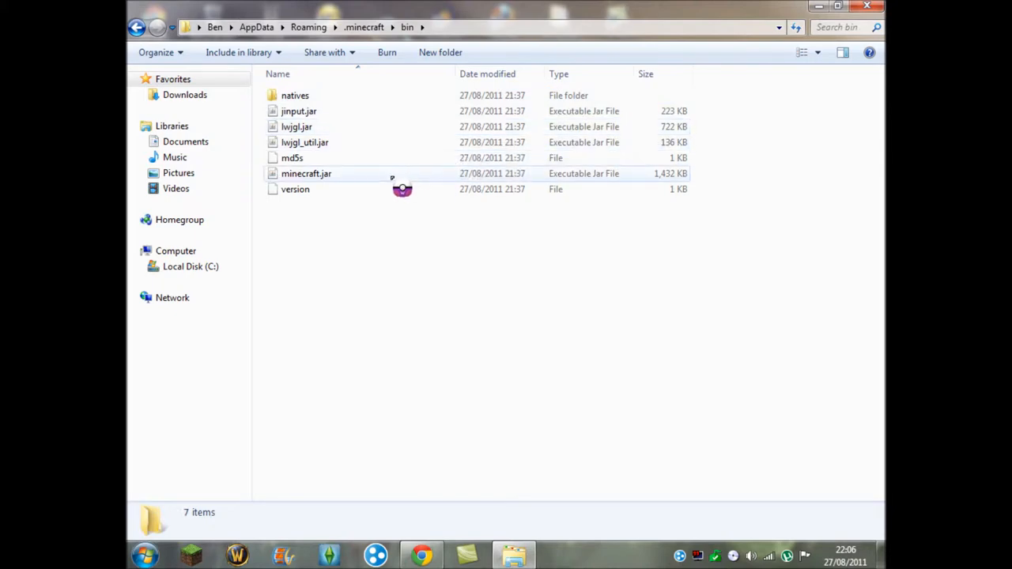
Open minecraft.jar as an archive in WinRAR from its right-click menu.
right_click(307, 172)
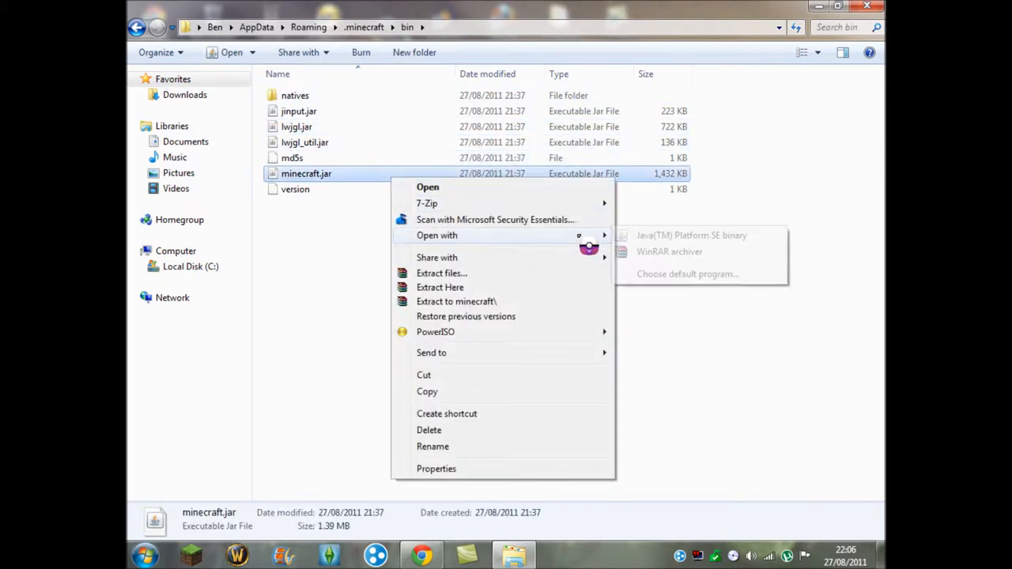
left_click(669, 252)
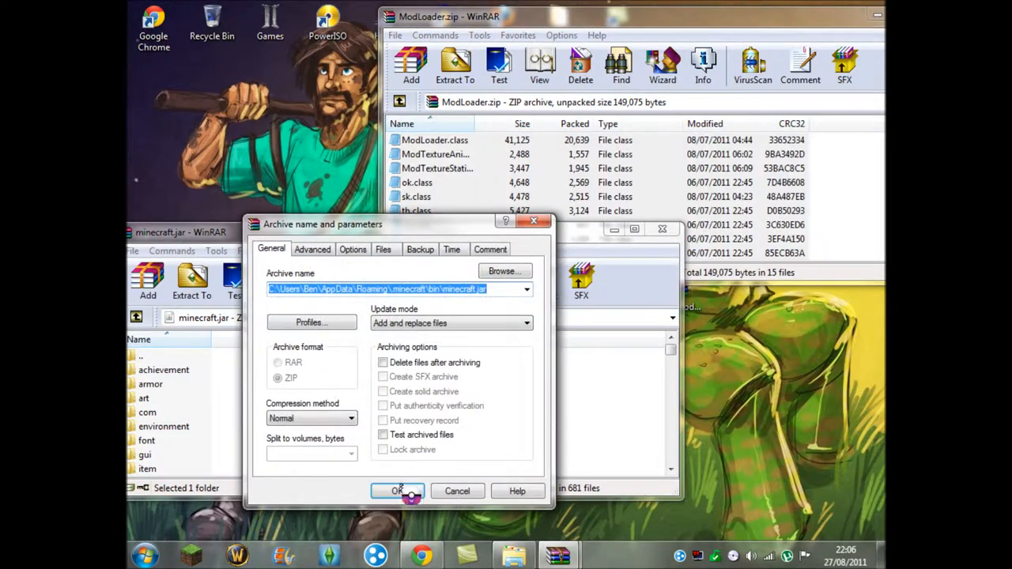
Confirm adding the ModLoader class files into minecraft.jar and bring the jar window forward.
left_click(397, 490)
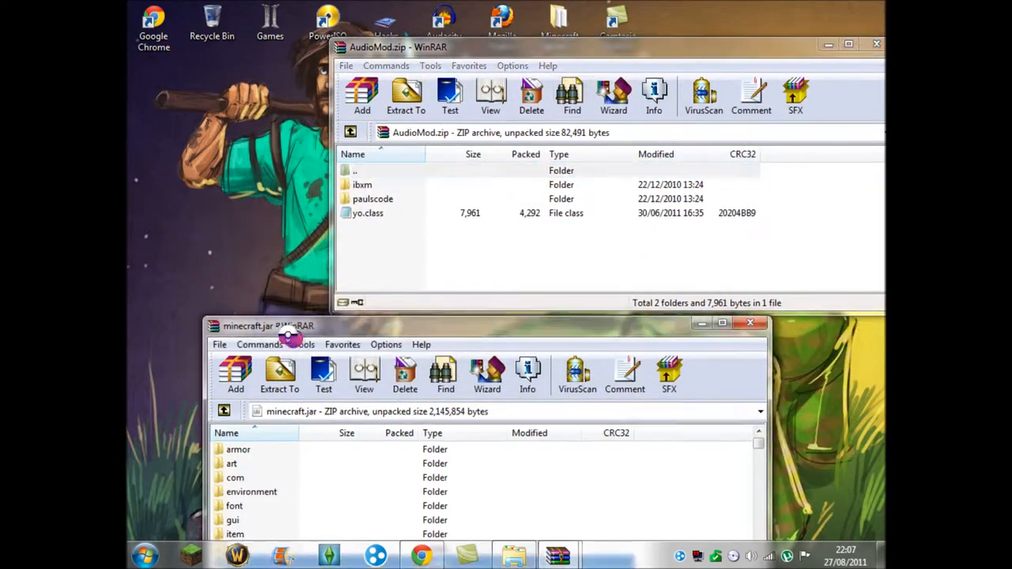
left_click(364, 171)
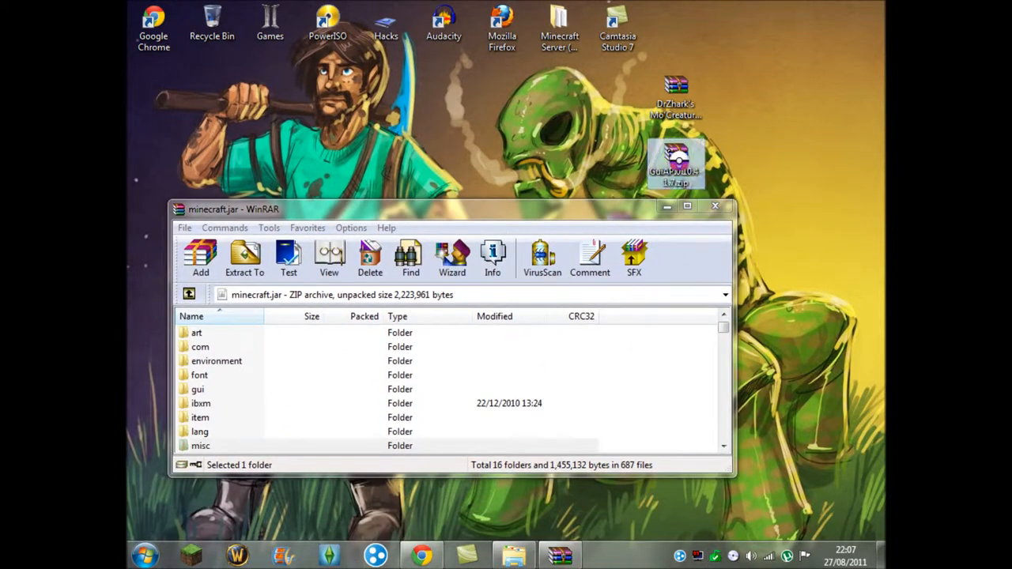
Add the GuiAPI0.10.4-1.7.zip files into minecraft.jar and confirm the archive update.
double_click(677, 163)
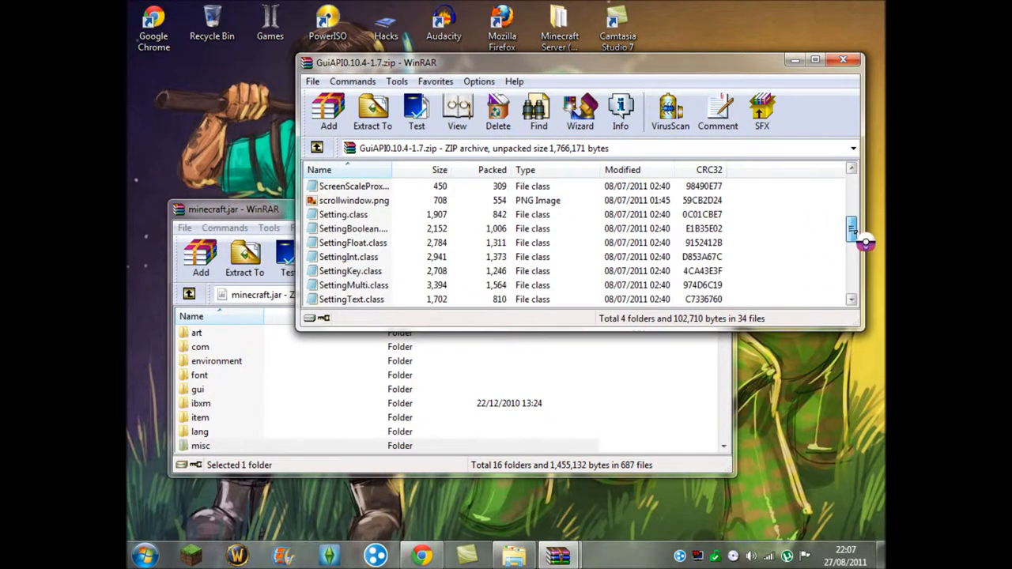
scroll("down", 3)
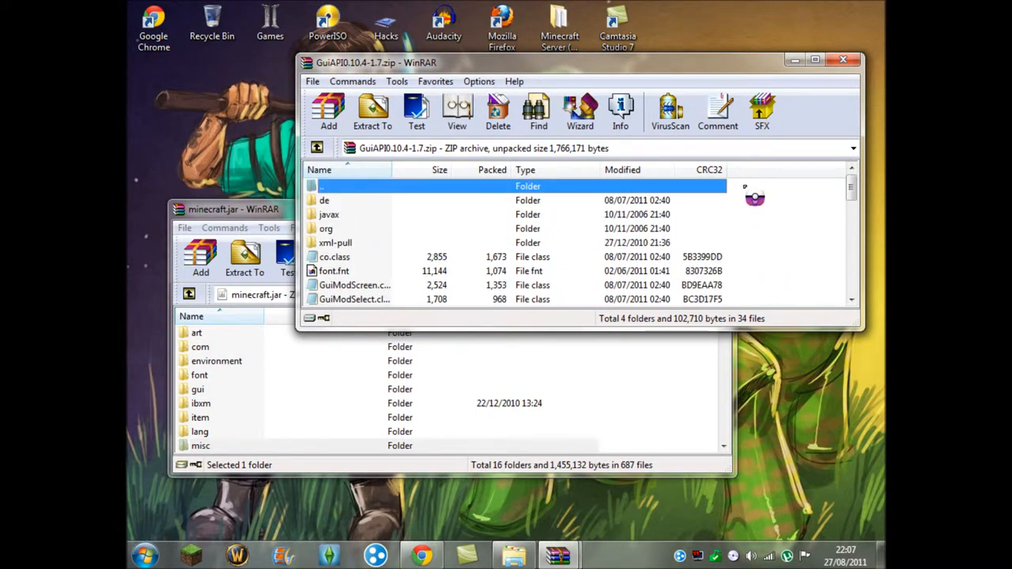
mouse_move(781, 213)
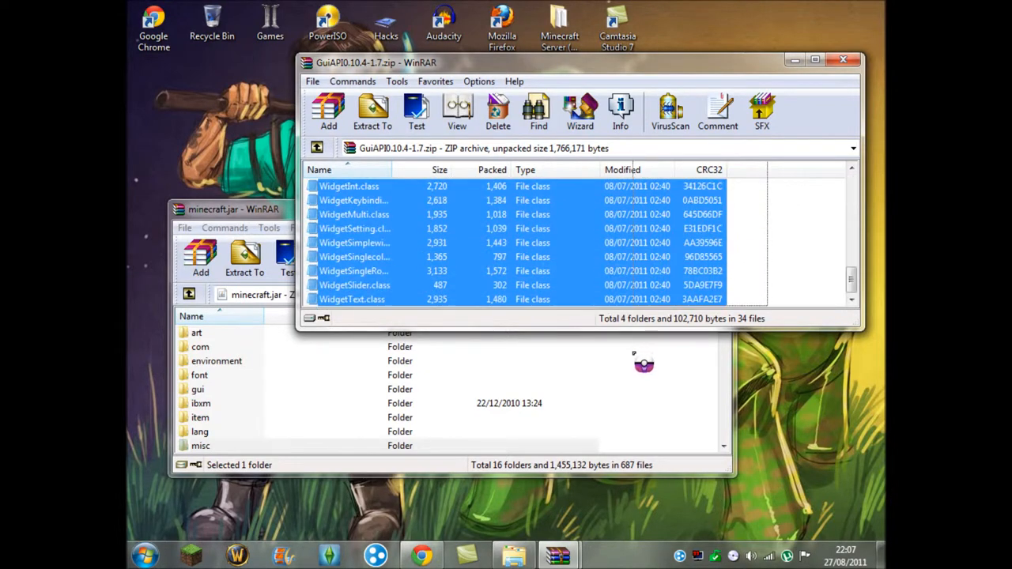
left_click(372, 111)
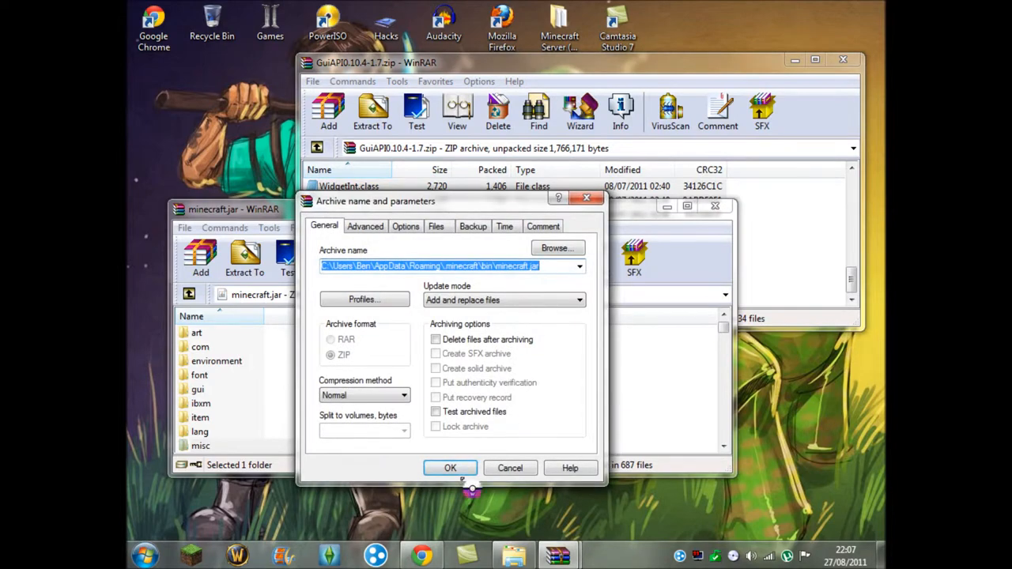
left_click(450, 468)
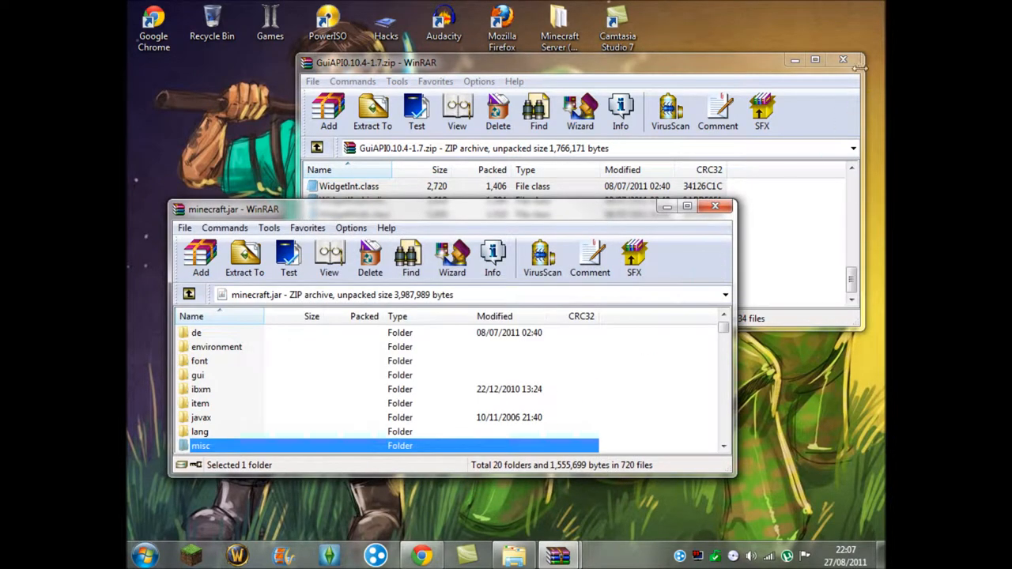
Start the Minecraft launcher from the taskbar and begin entering the login details.
left_click(843, 60)
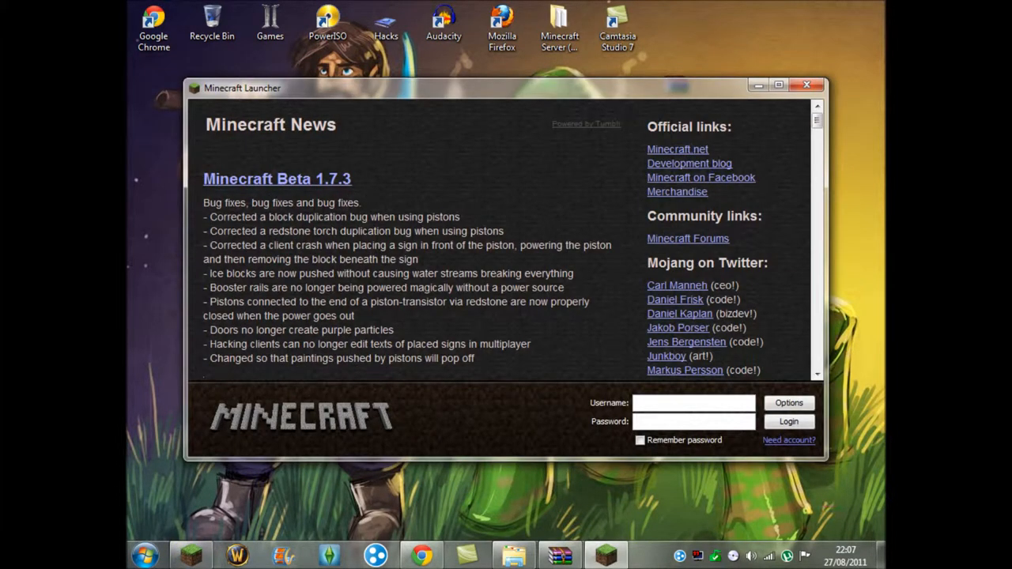
left_click(788, 421)
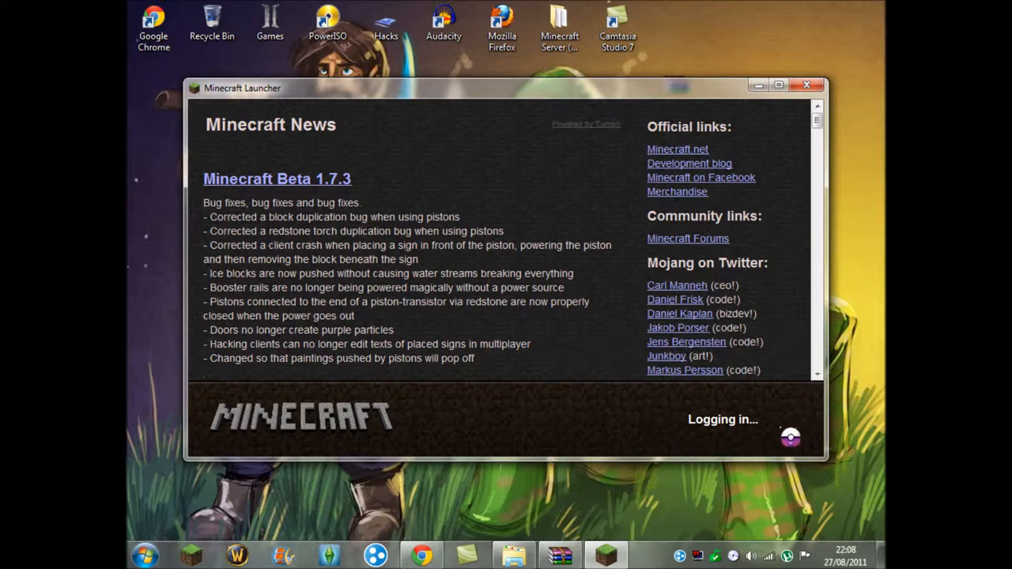
mouse_move(516, 166)
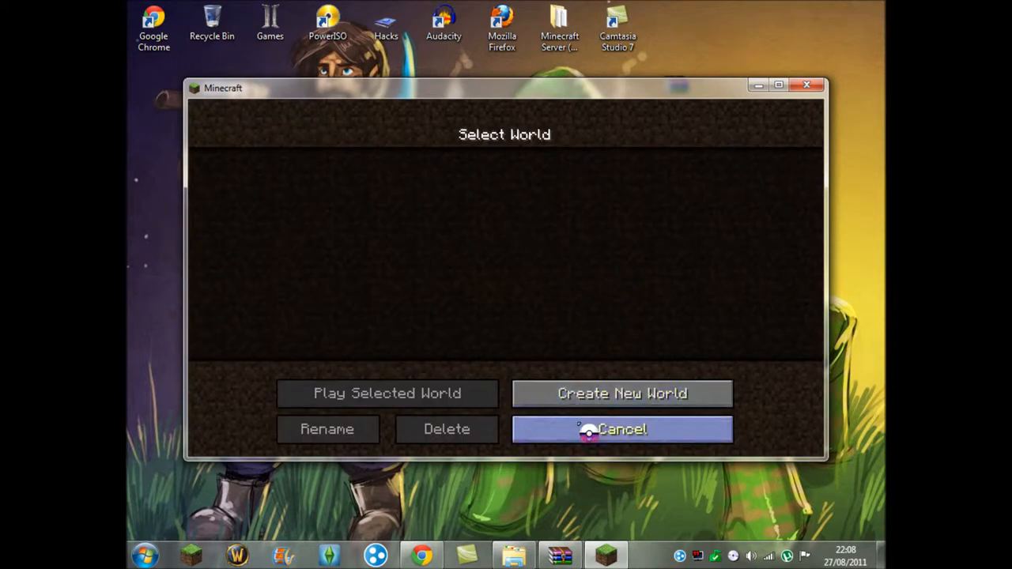
Create a new singleplayer world named 'mo' and load into it.
left_click(622, 430)
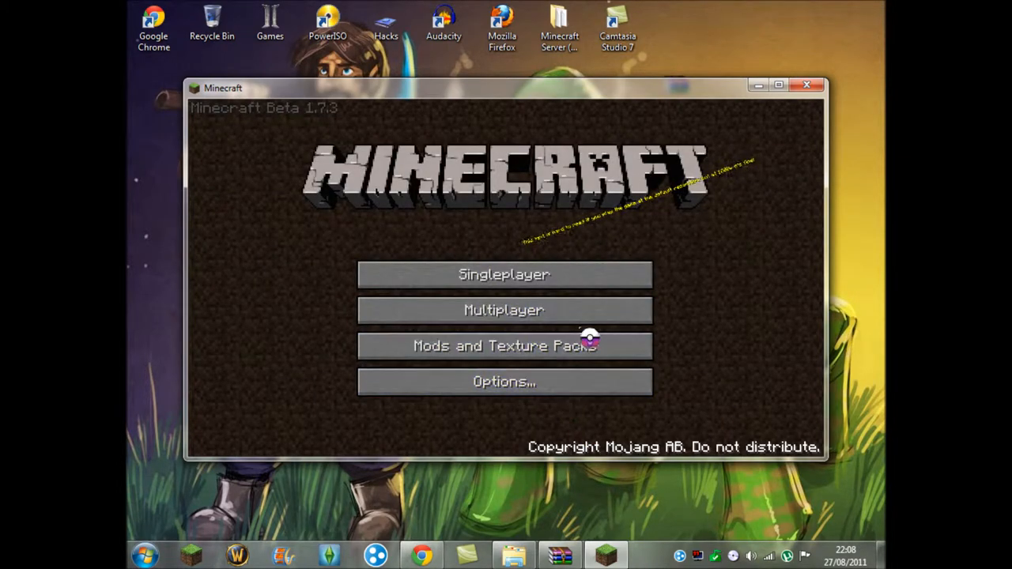
left_click(503, 275)
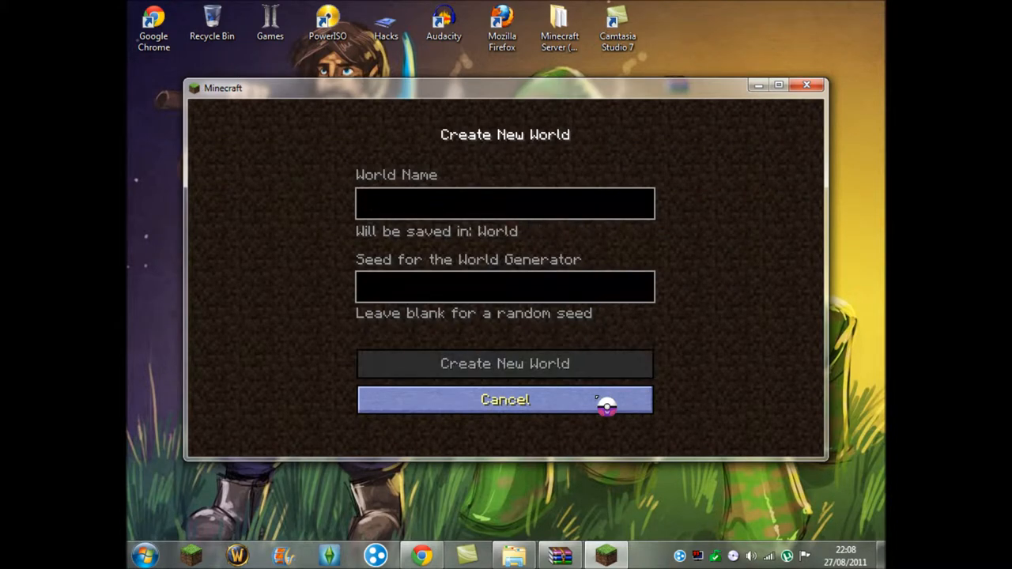
type("mo")
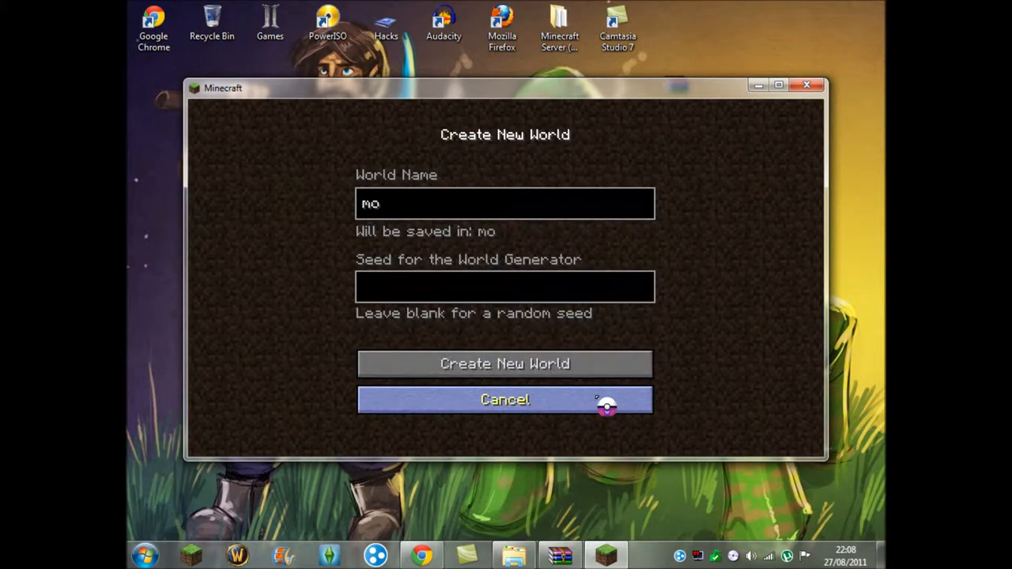
left_click(505, 364)
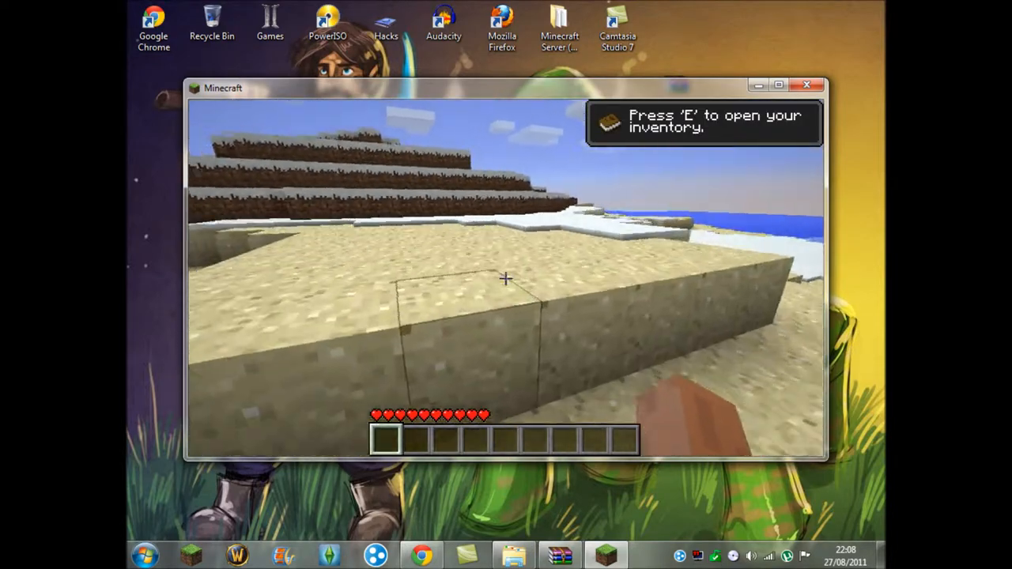
Pause the game, leave the options, and save and quit the world to the title screen.
key("Escape")
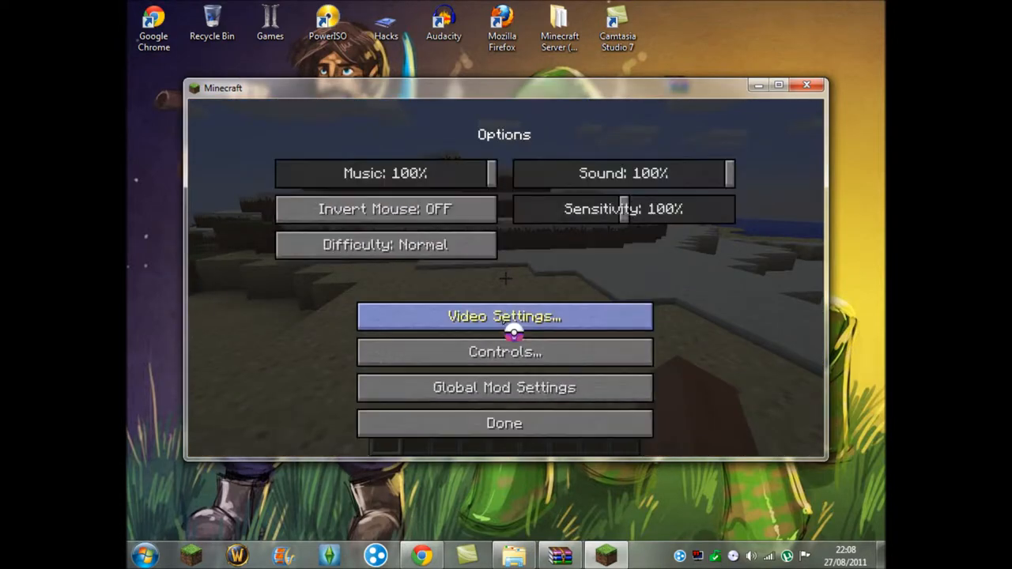
mouse_move(604, 401)
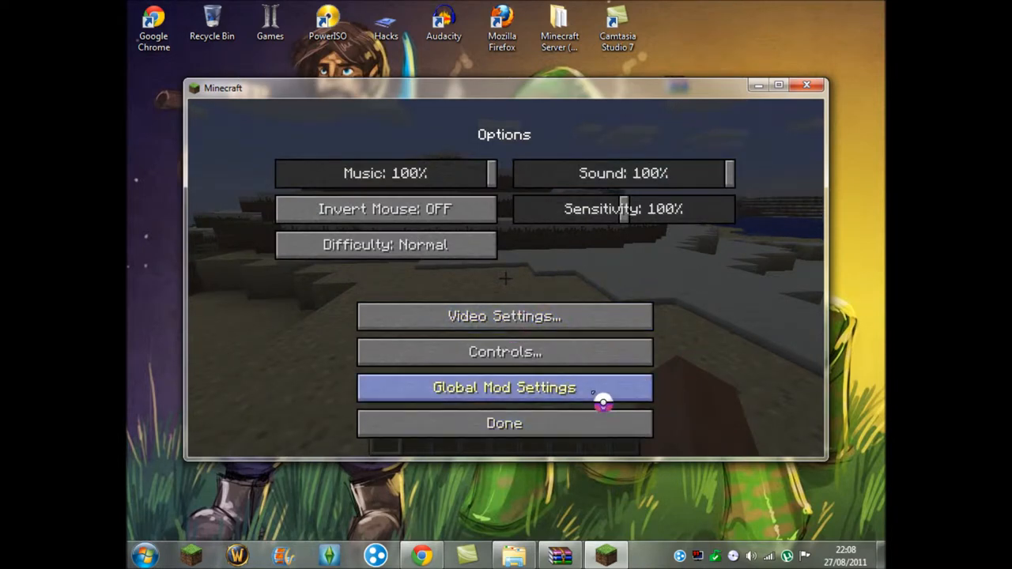
left_click(503, 424)
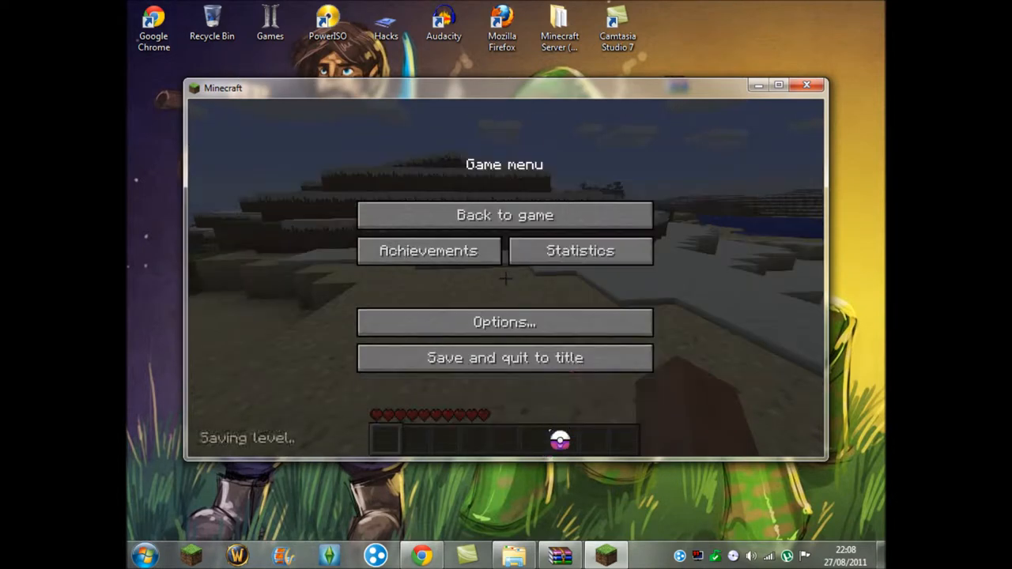
left_click(505, 357)
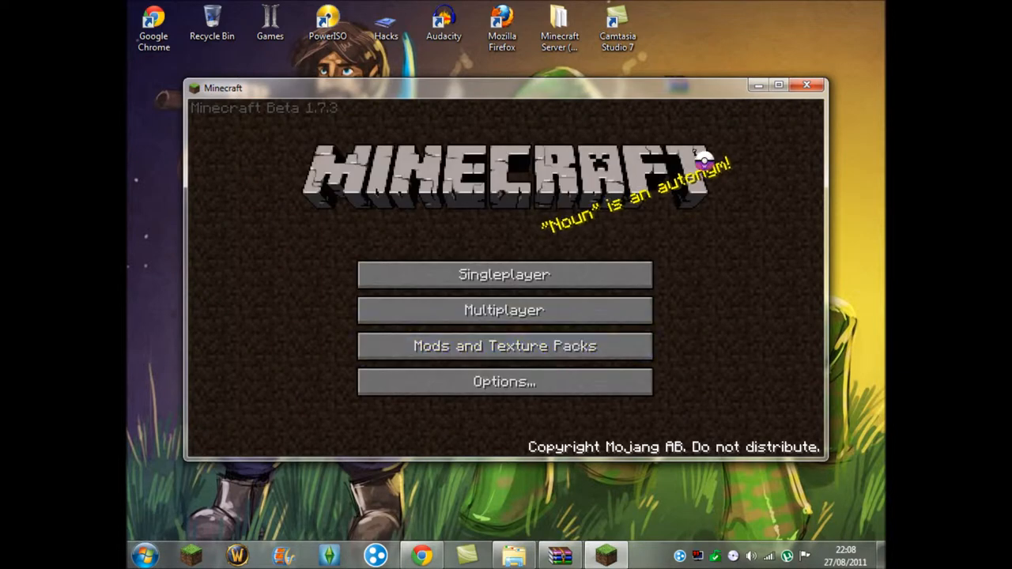
left_click(807, 86)
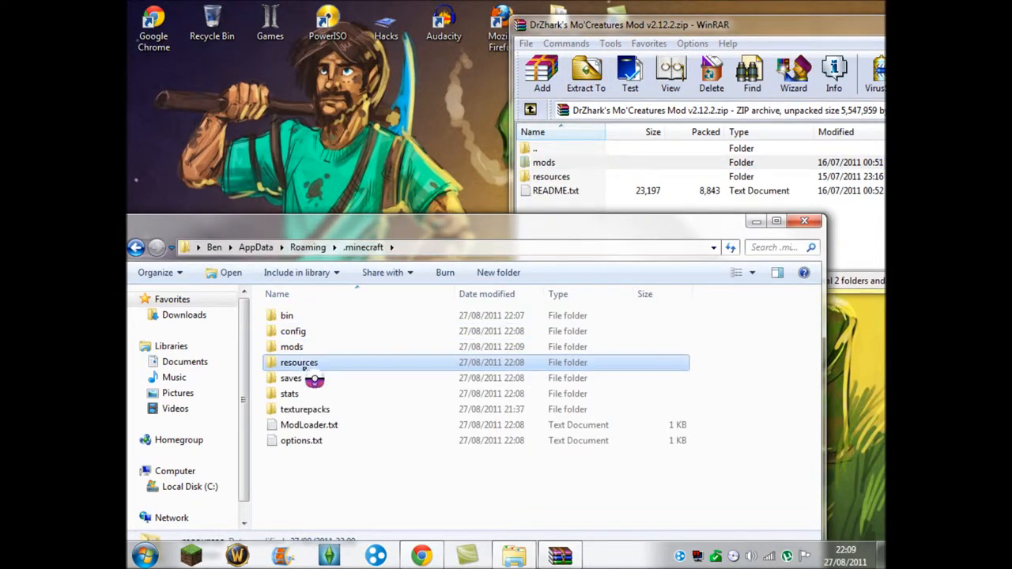
Copy the Mo'Creatures mod folder into .minecraft\resources, confirming the folder merge.
double_click(551, 178)
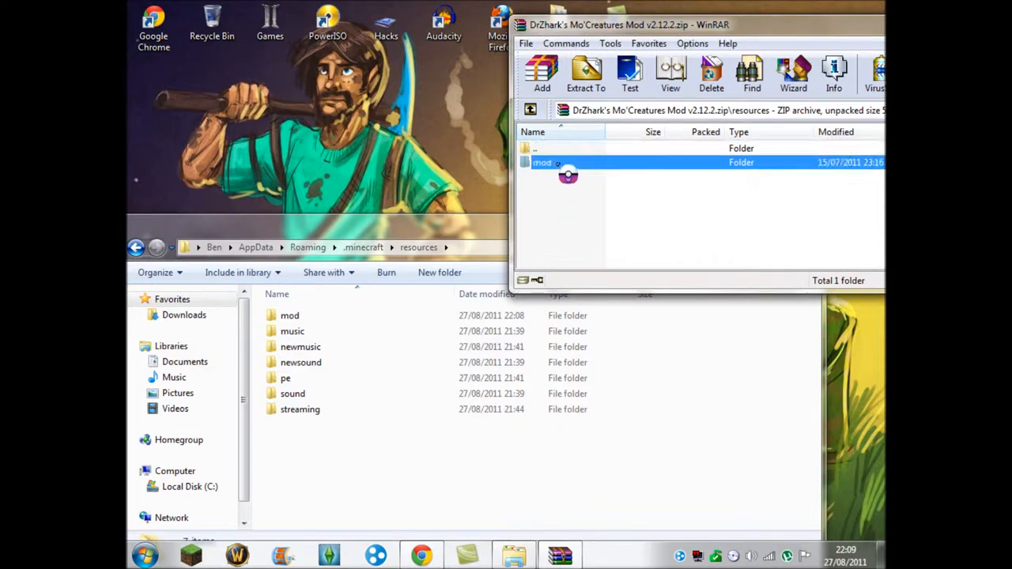
left_click(585, 76)
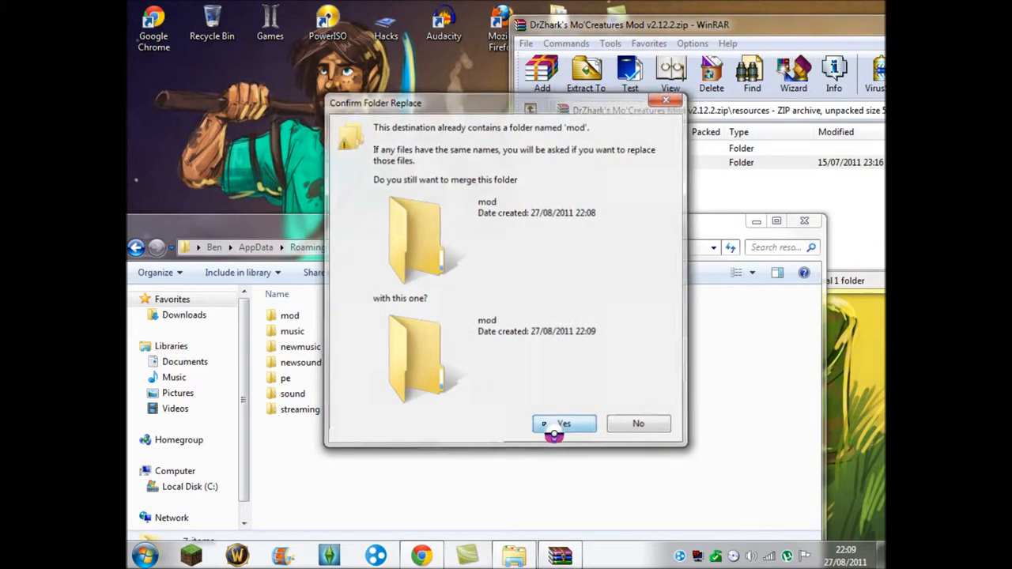
left_click(563, 424)
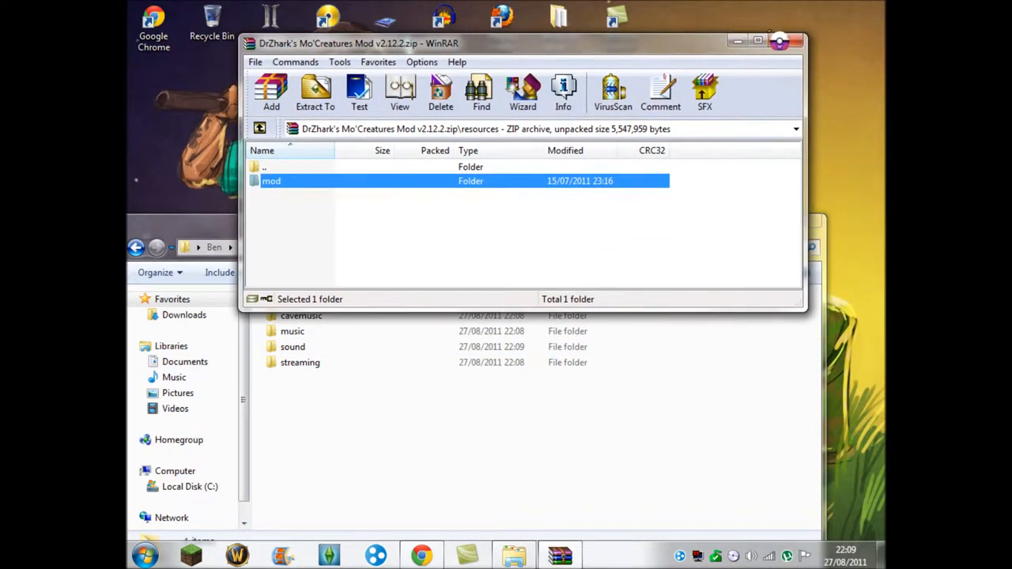
left_click(798, 43)
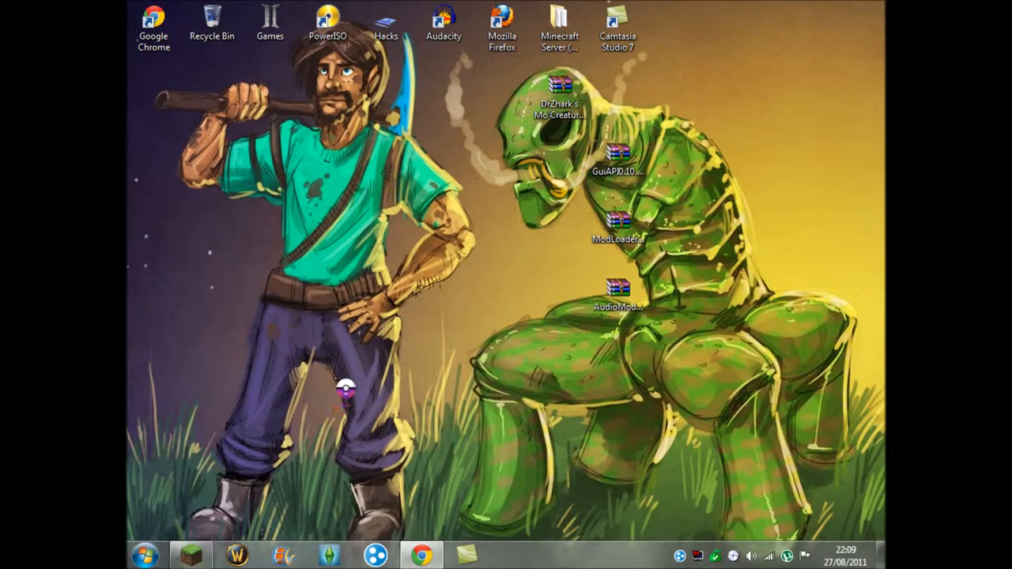
Relaunch Minecraft, attempt login as 'Brig', then start the game in Play offline mode.
left_click(190, 554)
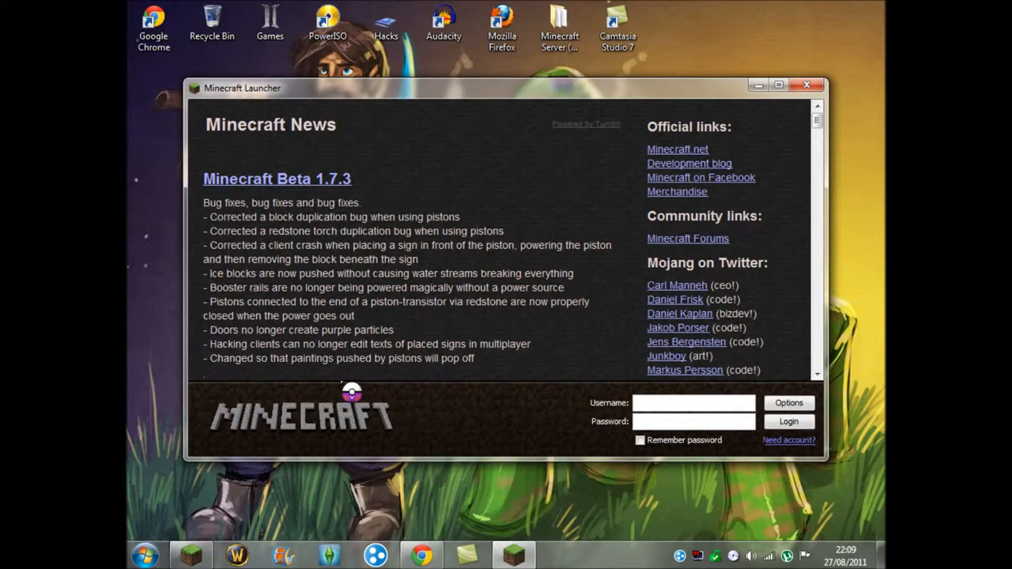
left_click(693, 403)
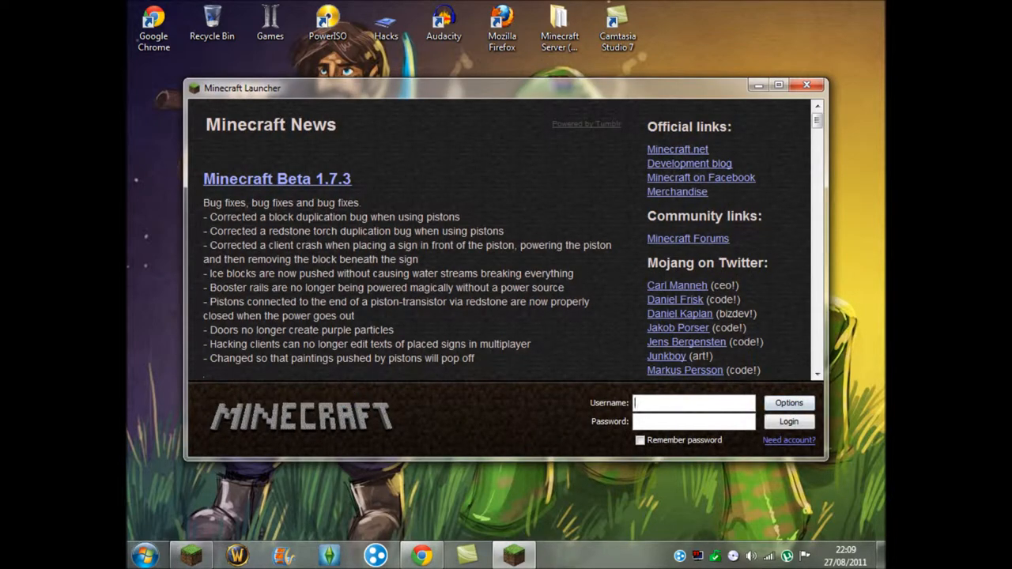
type("Brig")
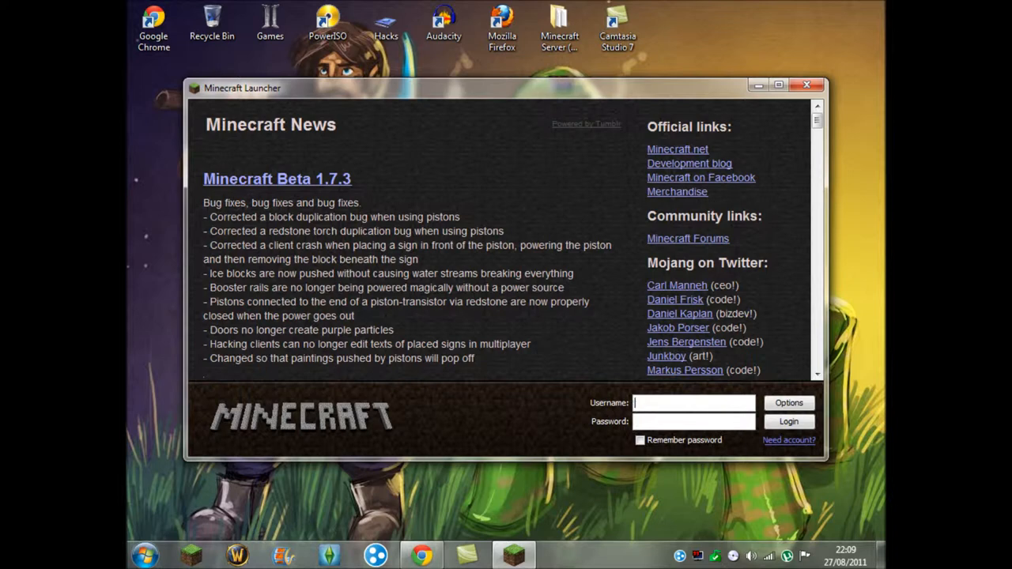
left_click(788, 421)
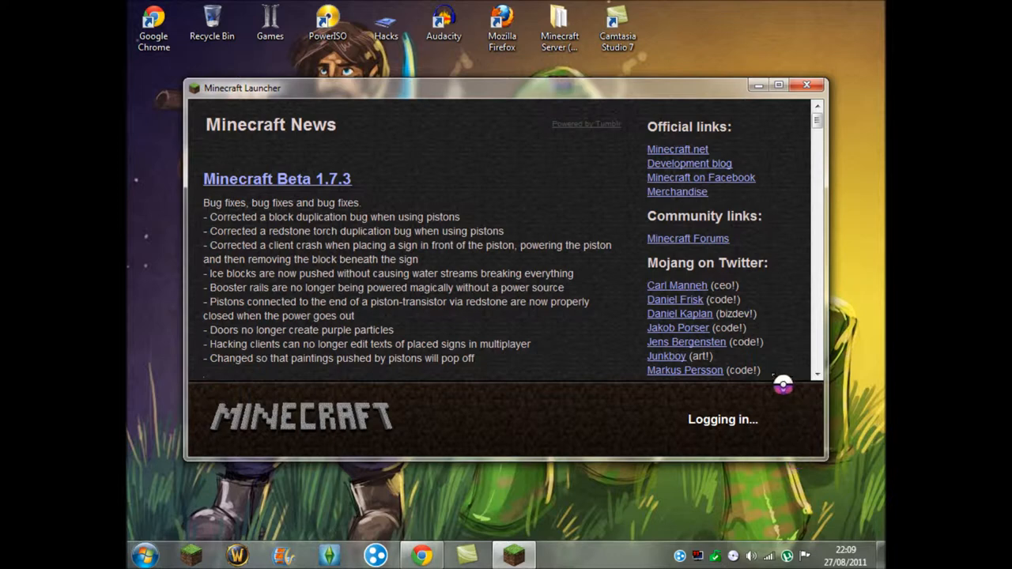
mouse_move(868, 444)
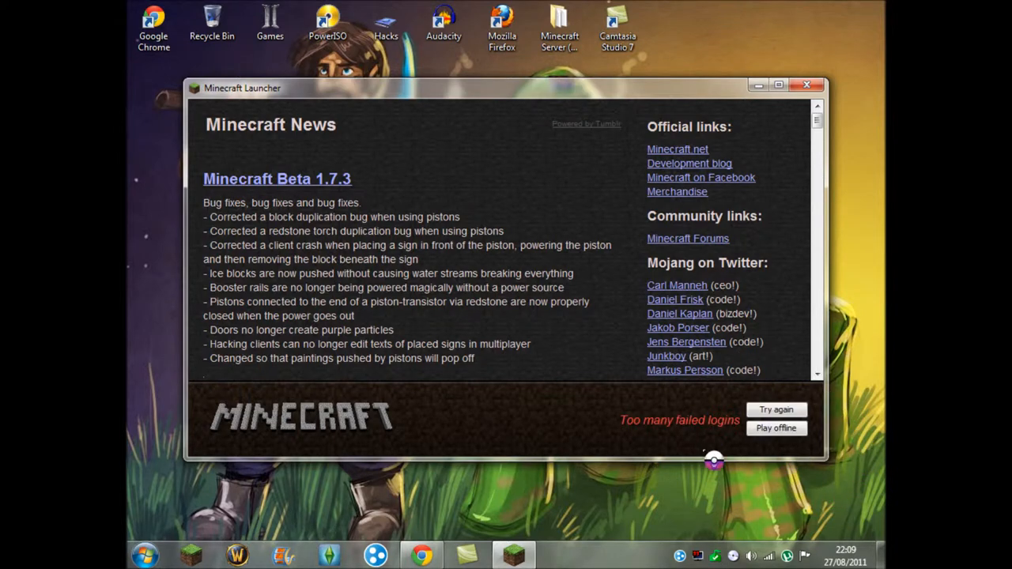
left_click(775, 427)
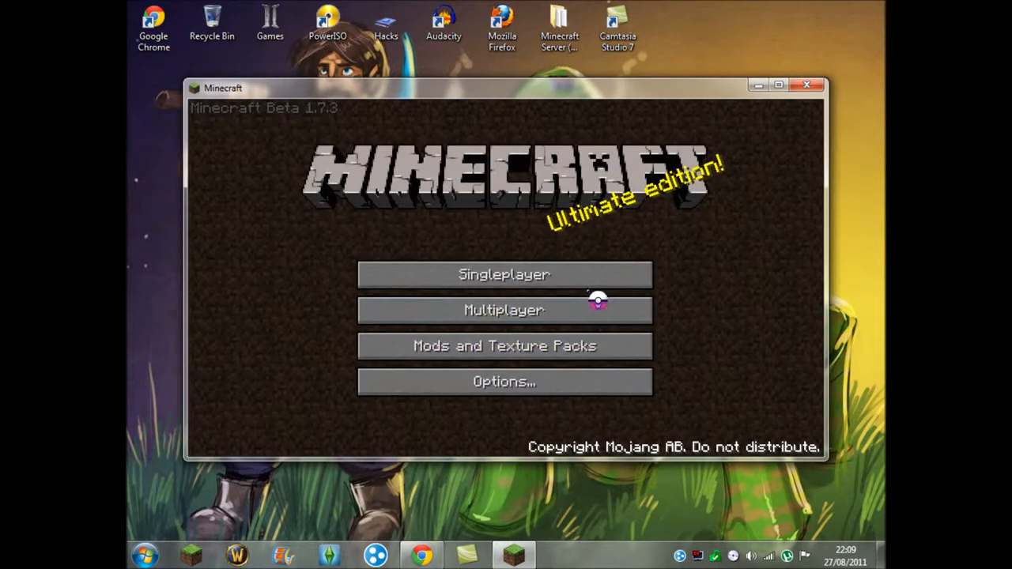
Load the singleplayer world, pause briefly and return to the game.
left_click(503, 275)
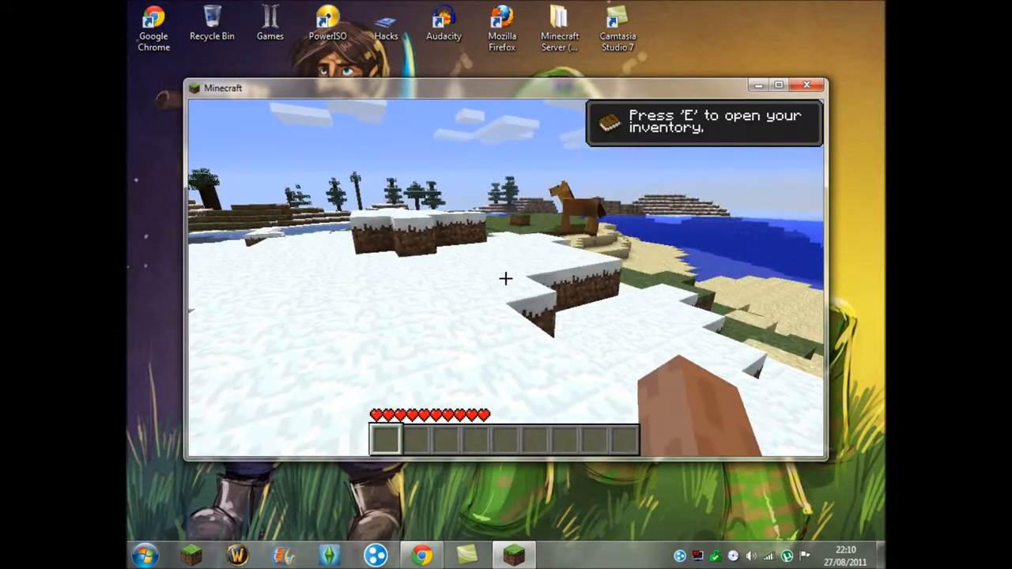
key("Escape")
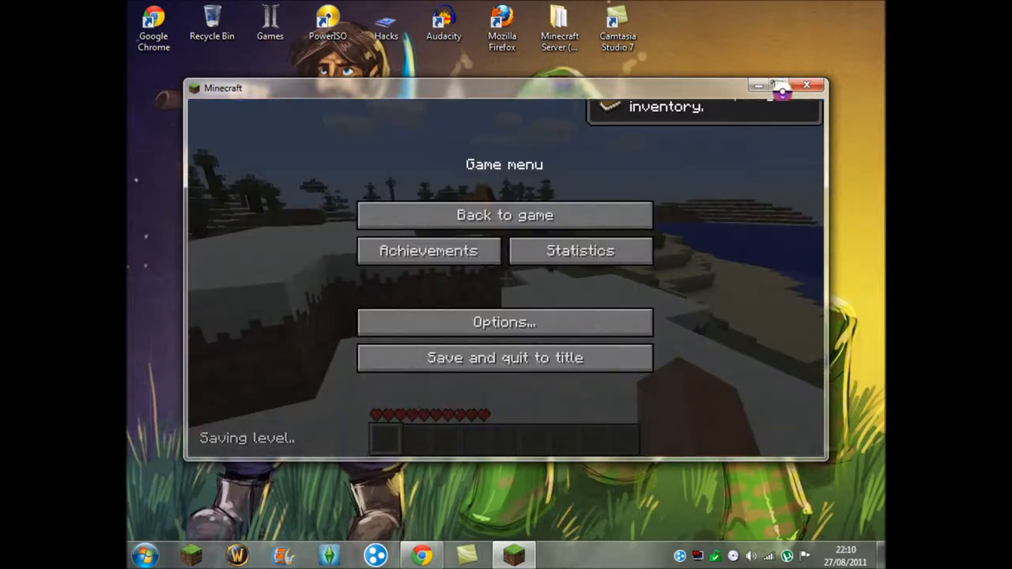
left_click(505, 215)
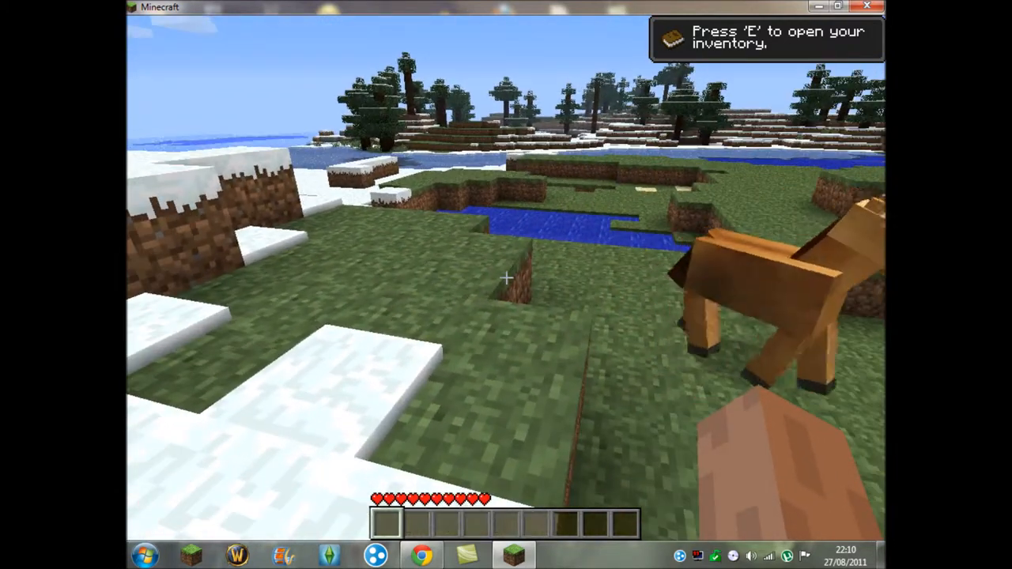
Visit the game settings from the pause menu, then resume playing near the horse.
key("Escape")
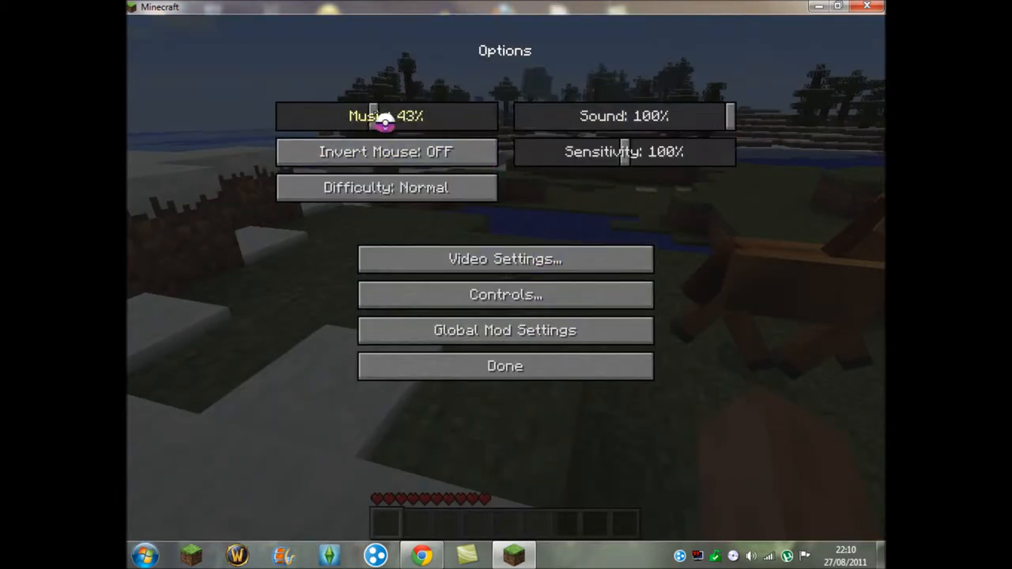
left_click(505, 366)
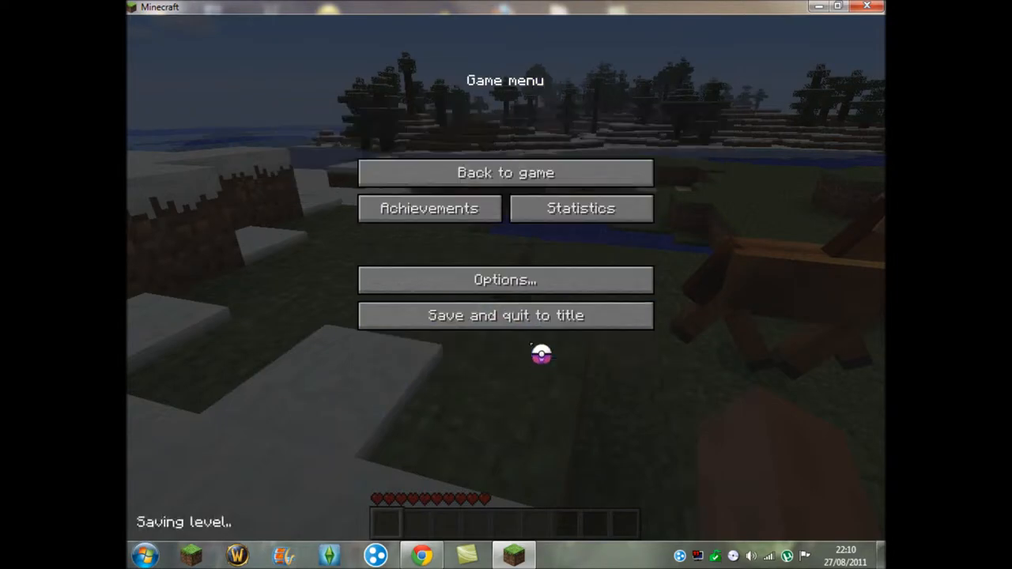
left_click(507, 173)
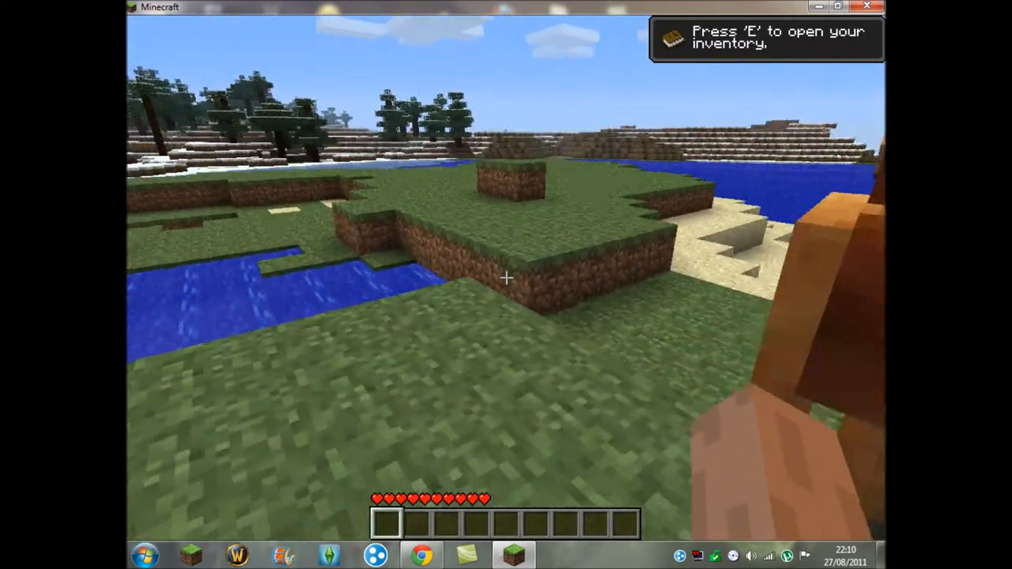
mouse_move(506, 284)
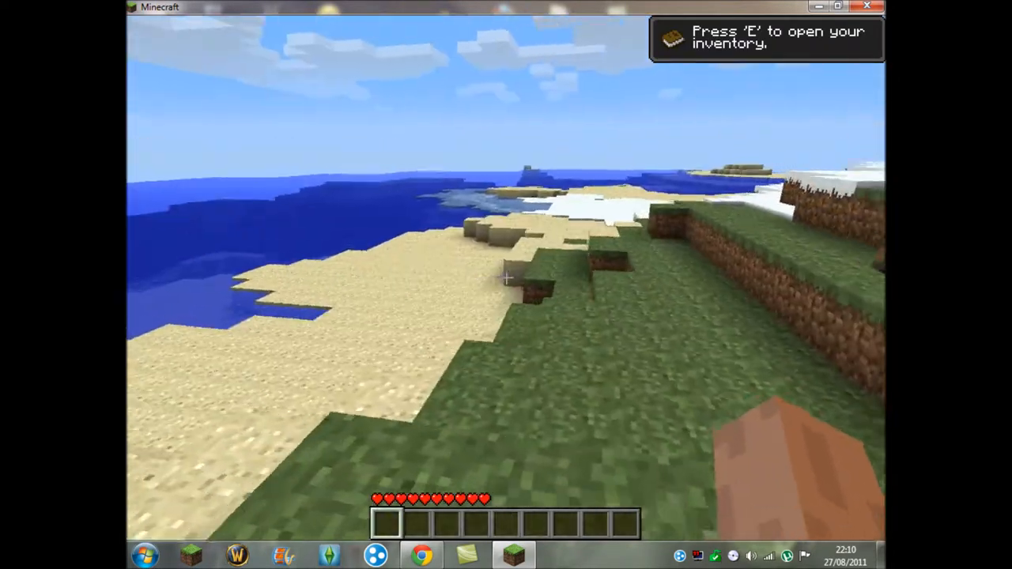
Pause the game and set Mo'Creatures spawn limits to Hostiles 79 and Water Mobs 42.
key("Escape")
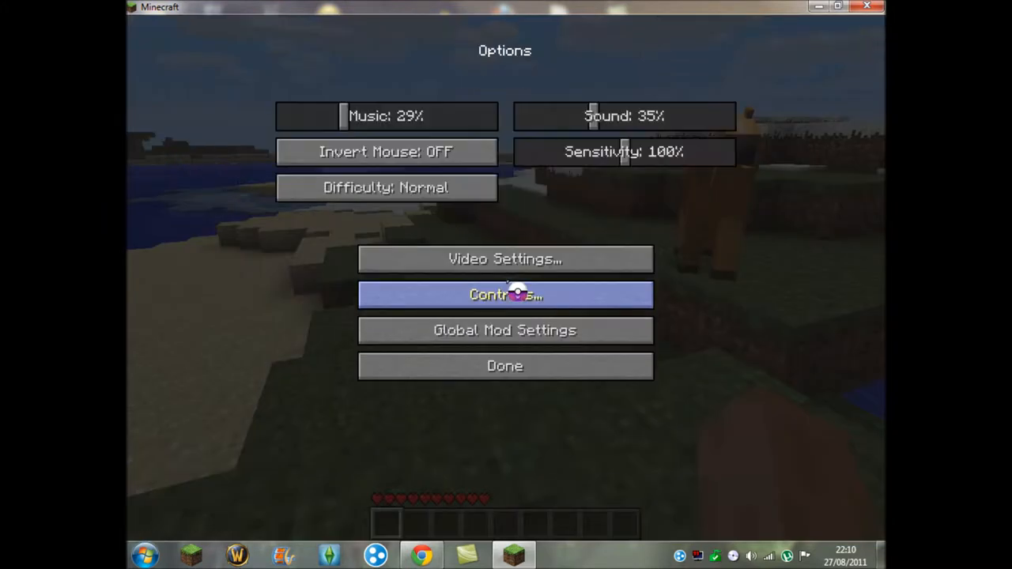
left_click(504, 330)
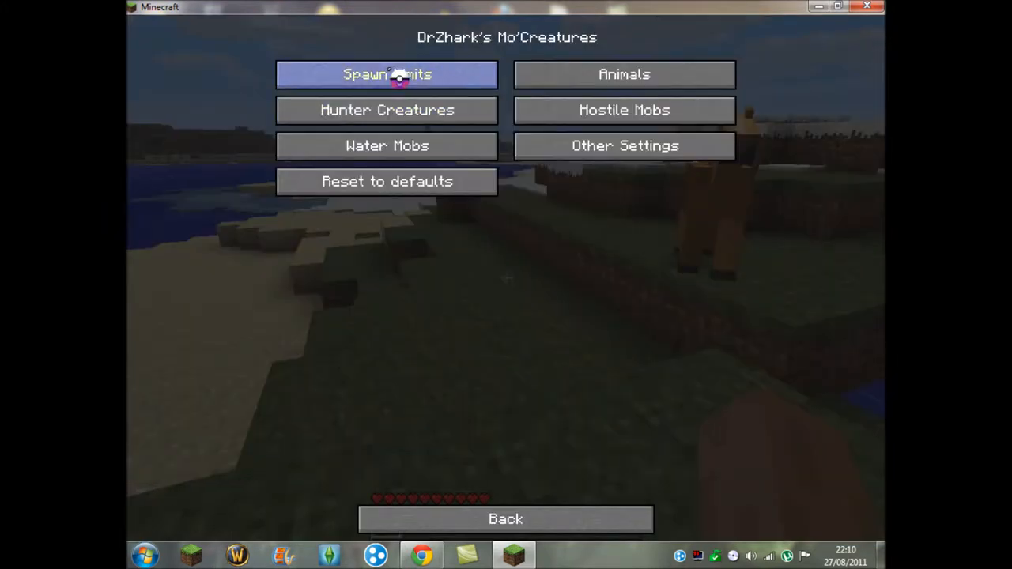
left_click(386, 74)
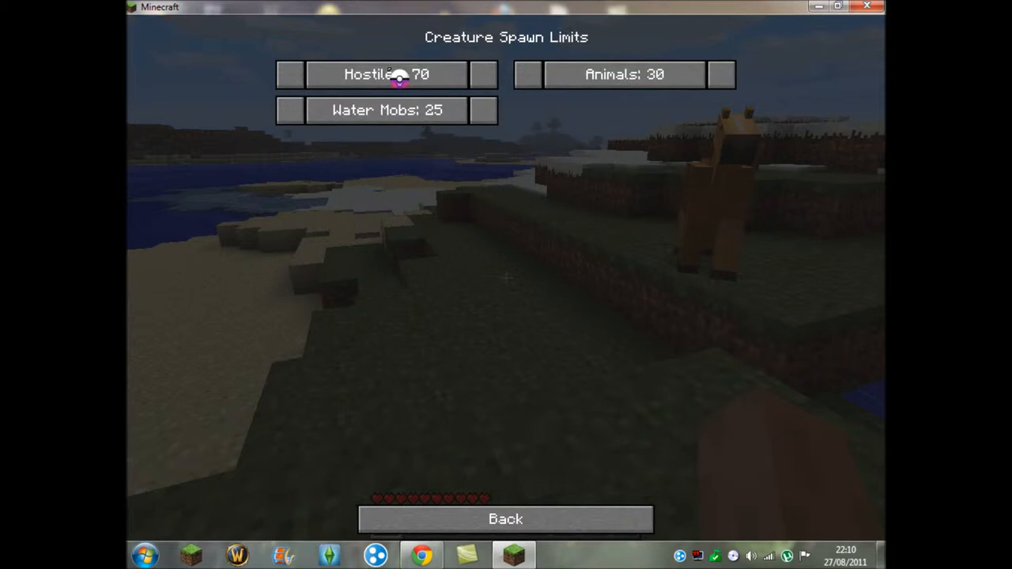
left_click(485, 111)
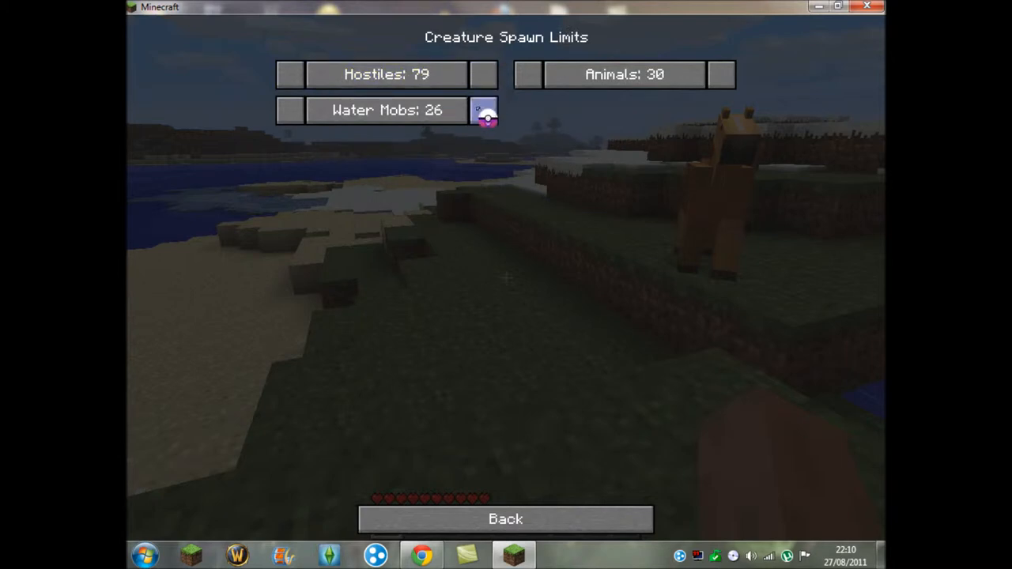
left_click(484, 111)
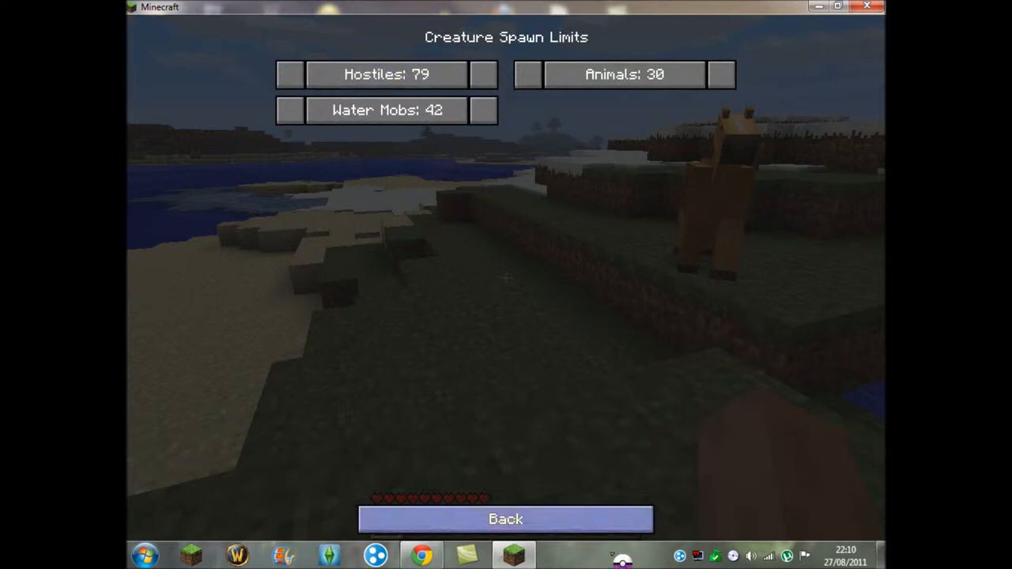
left_click(507, 519)
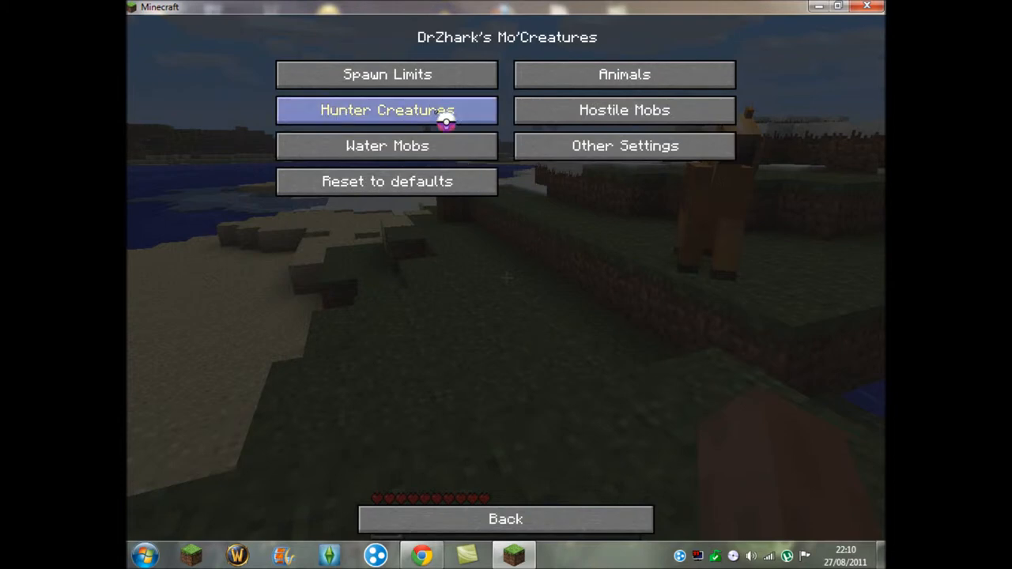
Review the Hunter Creatures and Water Mobs settings pages, returning to the main settings.
left_click(386, 111)
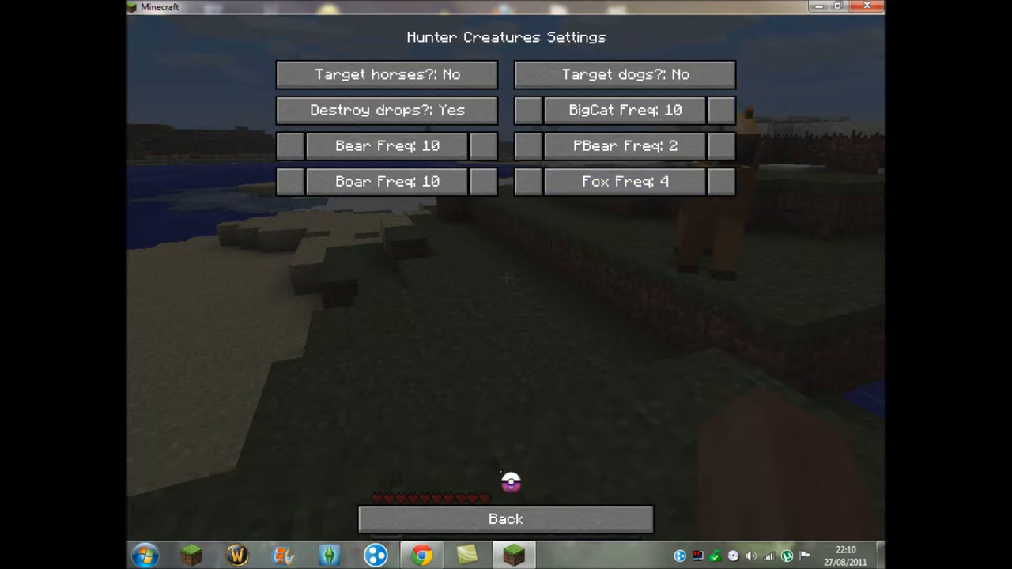
left_click(506, 519)
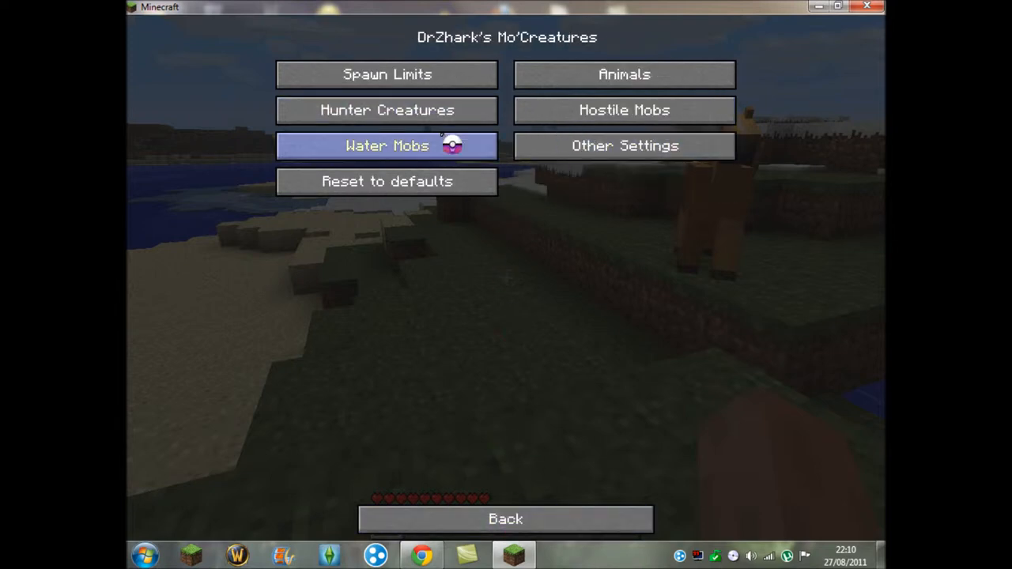
left_click(386, 145)
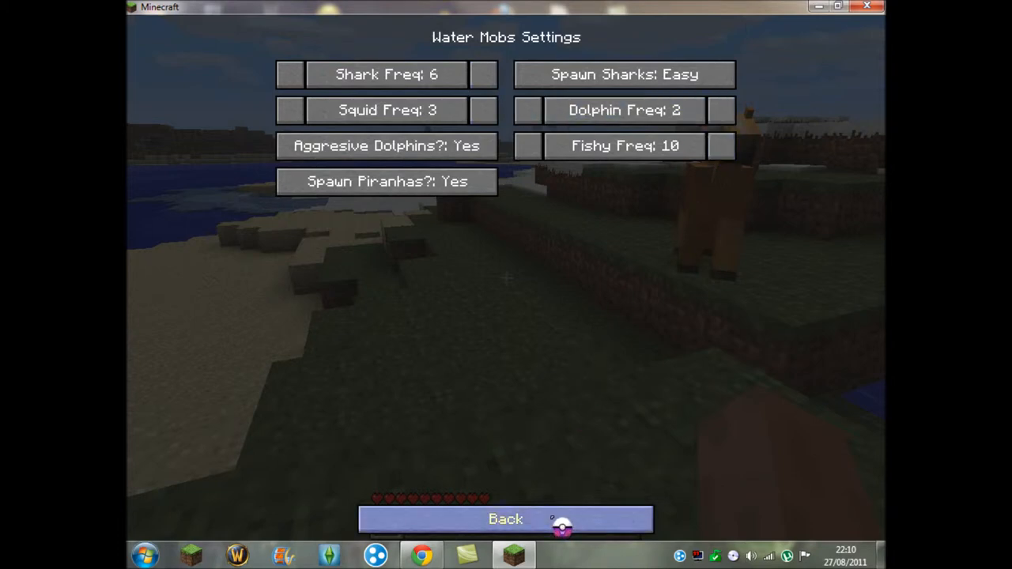
left_click(506, 519)
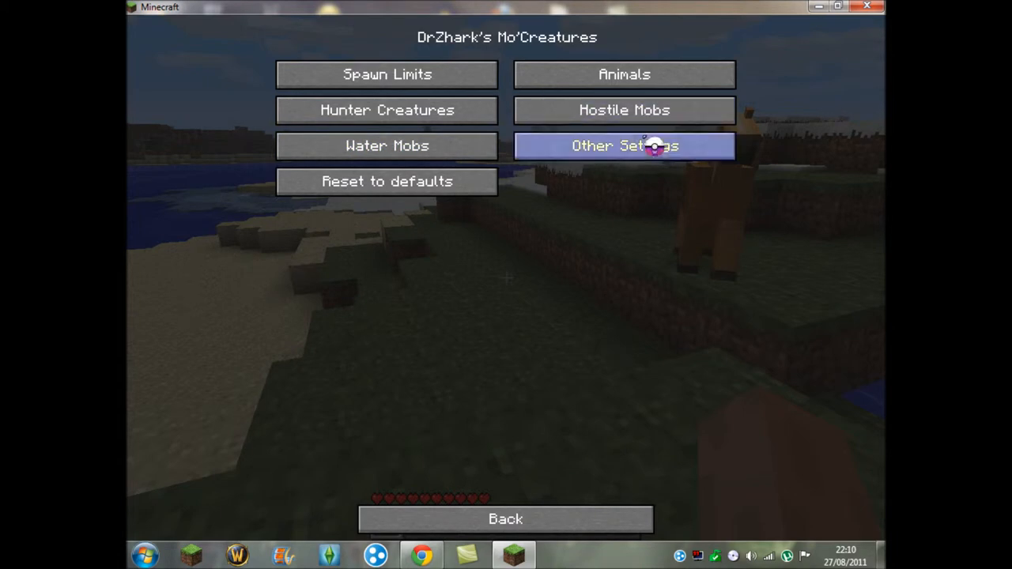
mouse_move(652, 119)
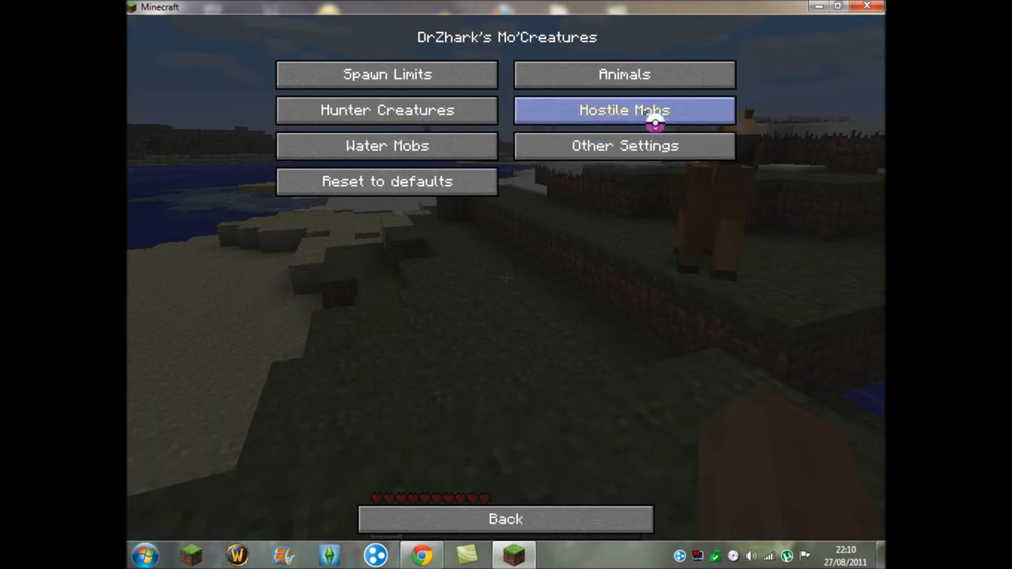
View the Hostile Mobs settings, then back out to the game's Options screen.
left_click(624, 111)
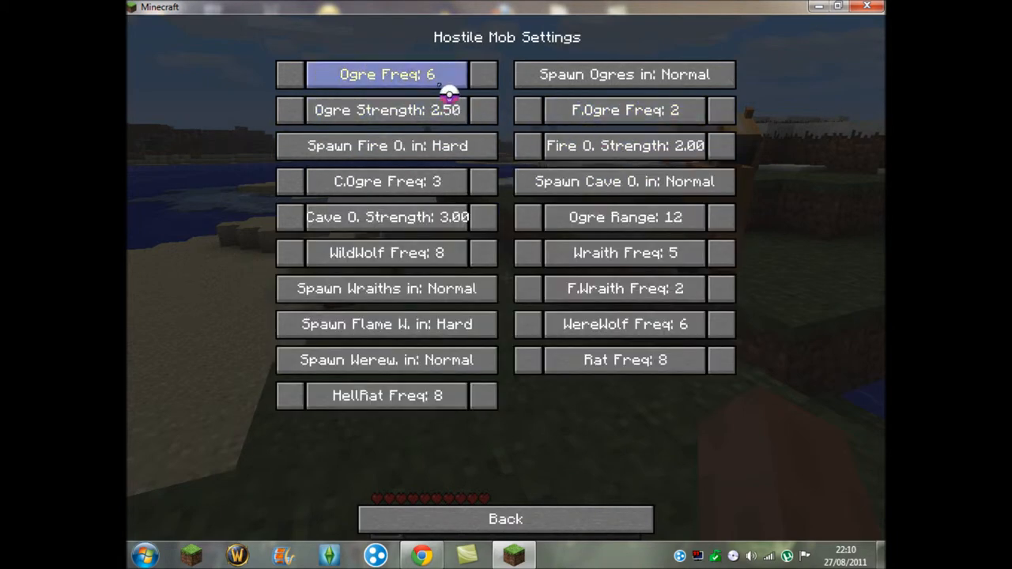
mouse_move(387, 180)
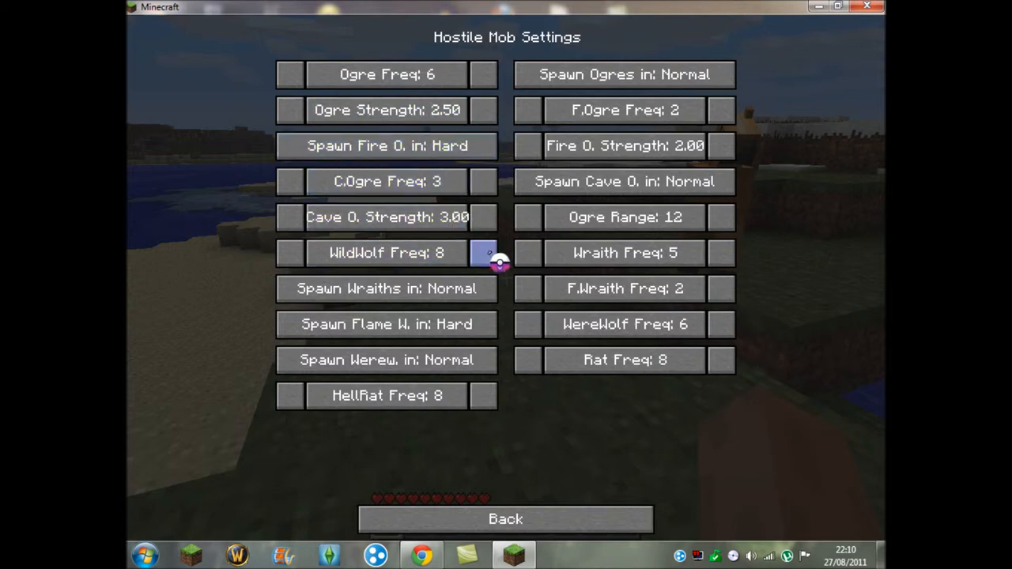
mouse_move(484, 395)
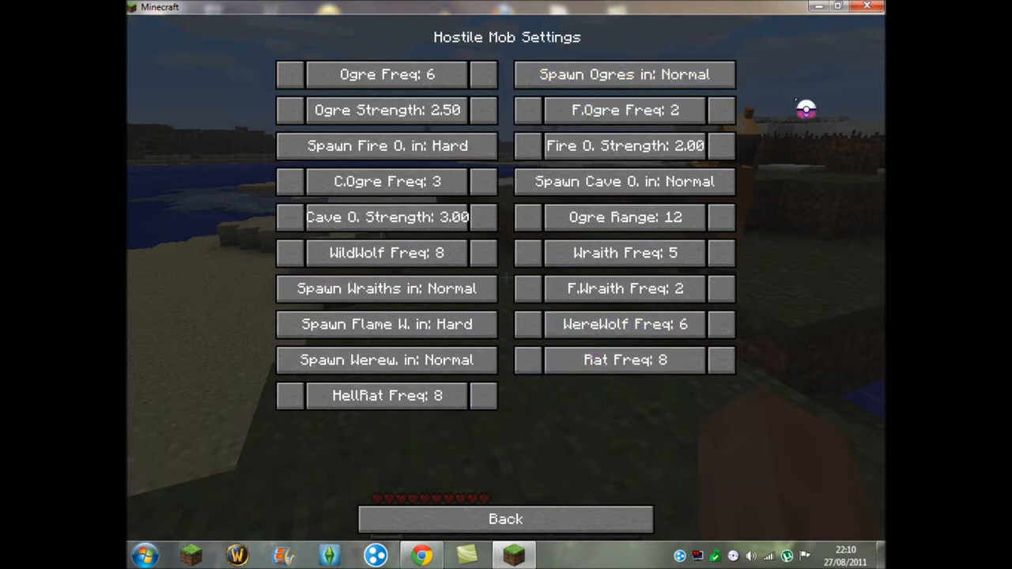
mouse_move(788, 141)
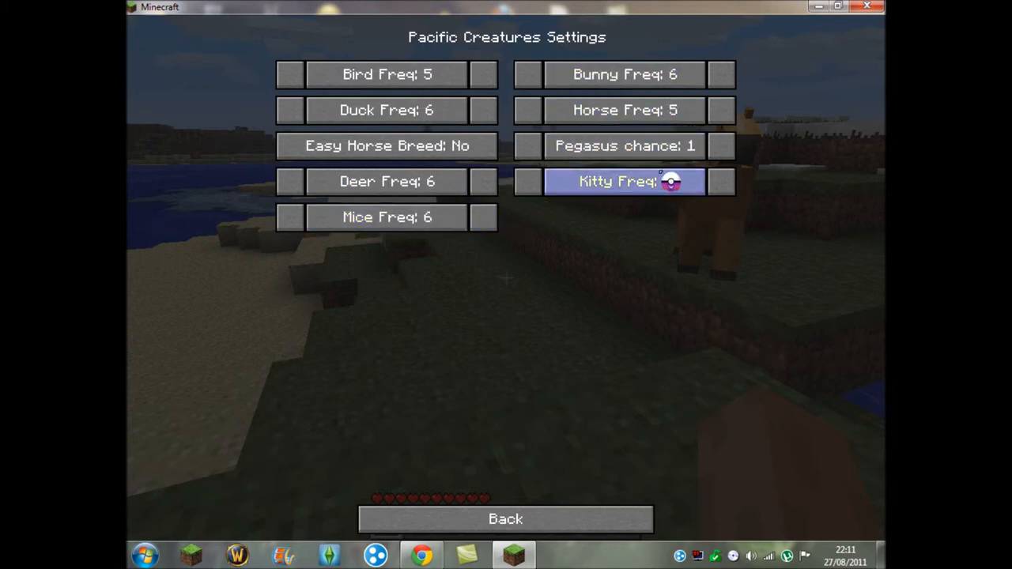
left_click(506, 519)
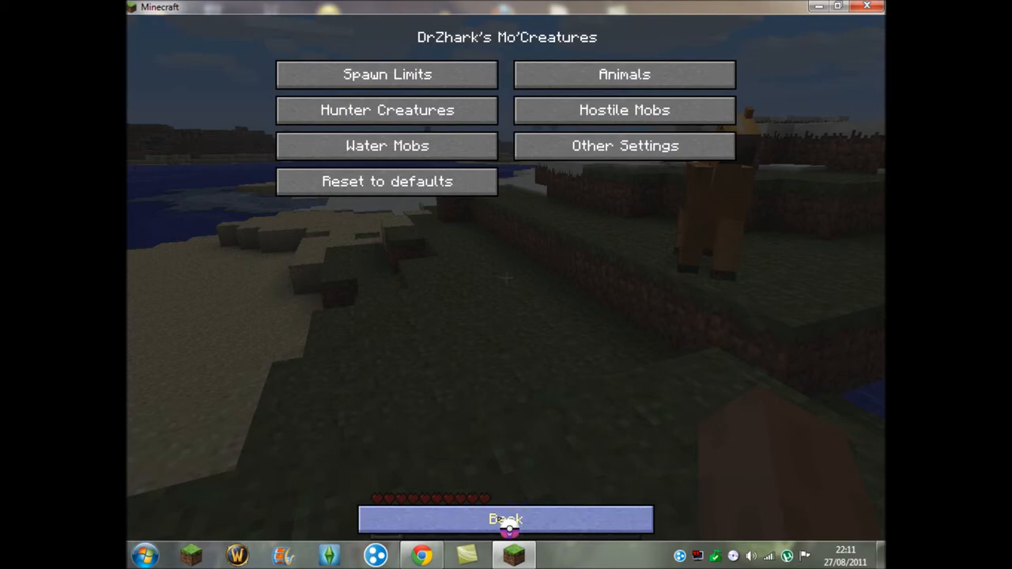
left_click(506, 519)
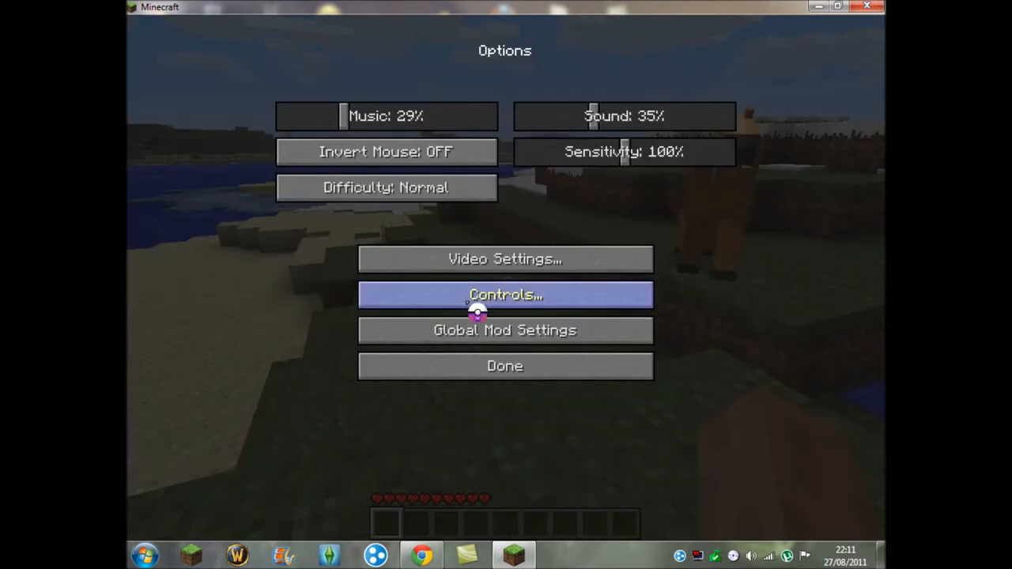